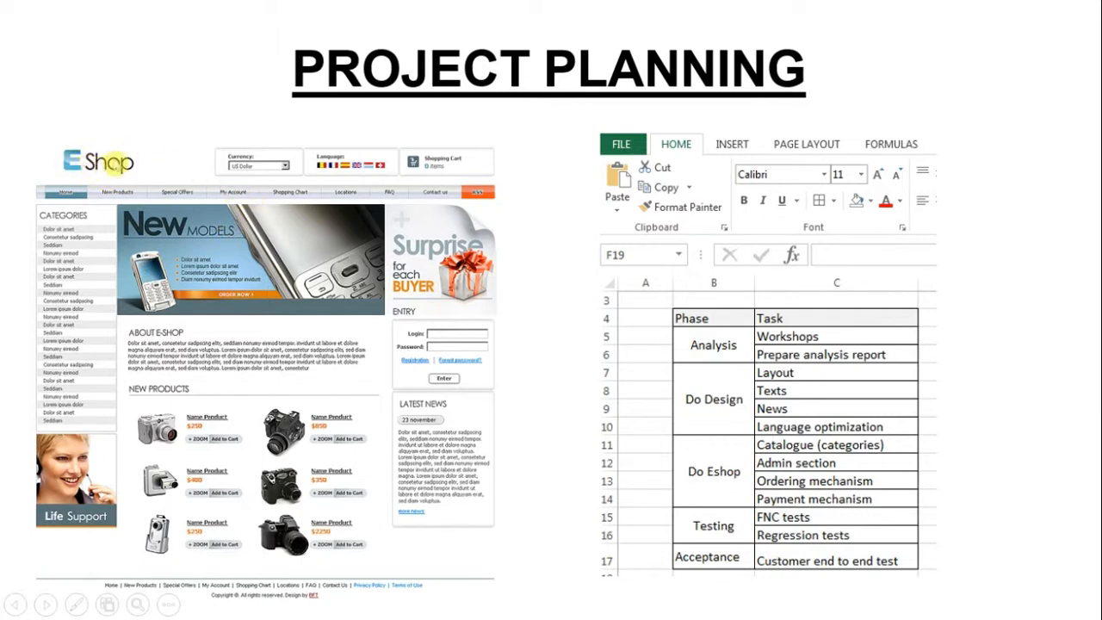
pyautogui.moveTo(618, 181)
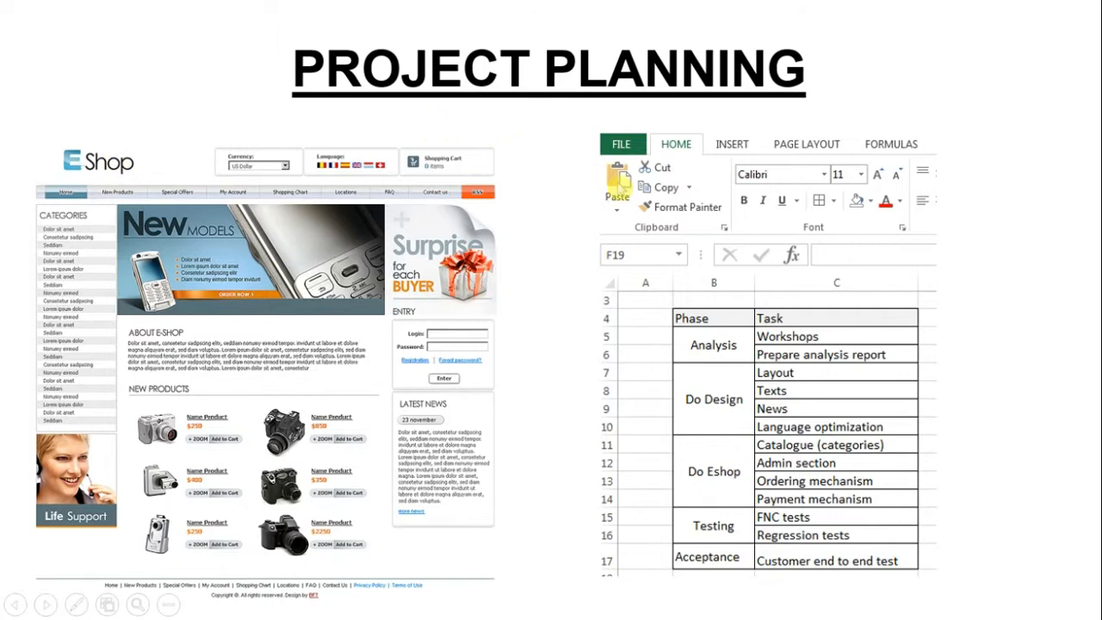
pyautogui.moveTo(510, 210)
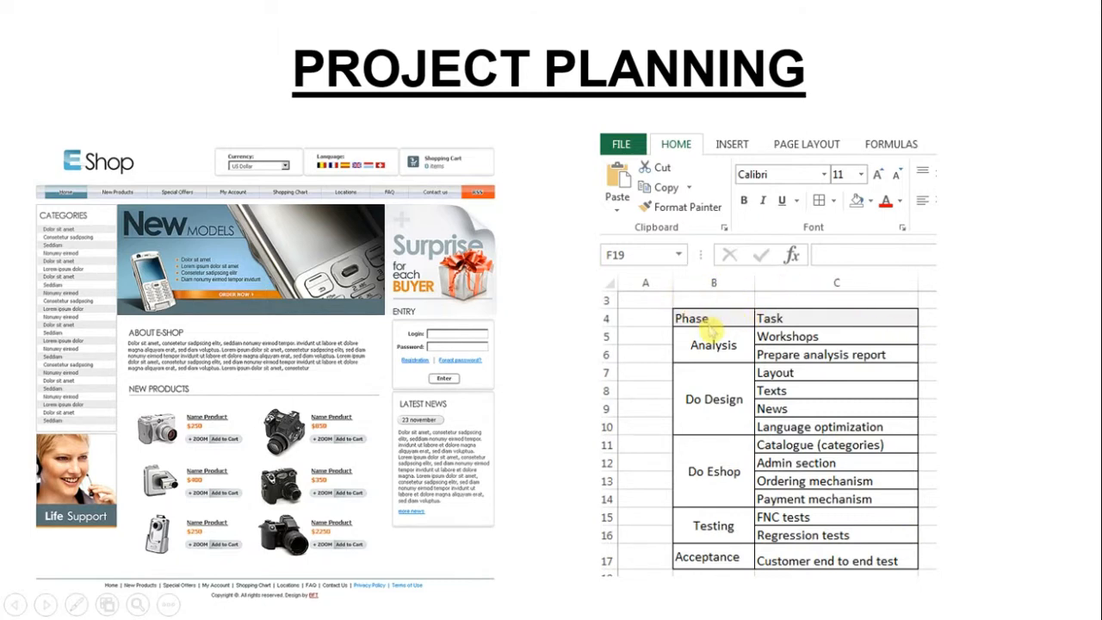
pyautogui.moveTo(722, 428)
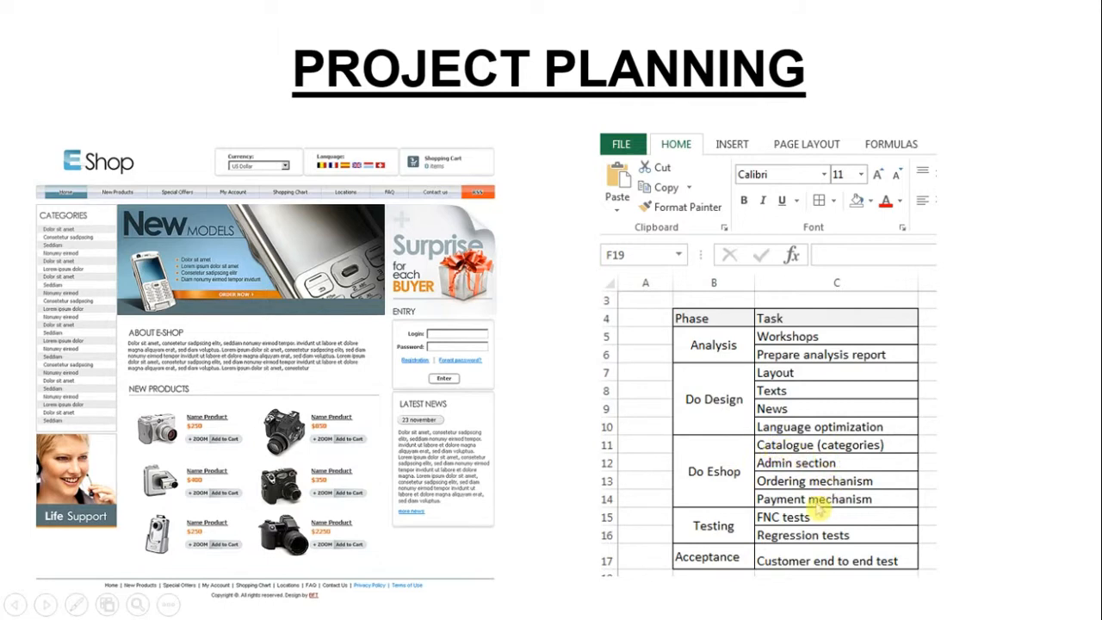
pyautogui.moveTo(973, 337)
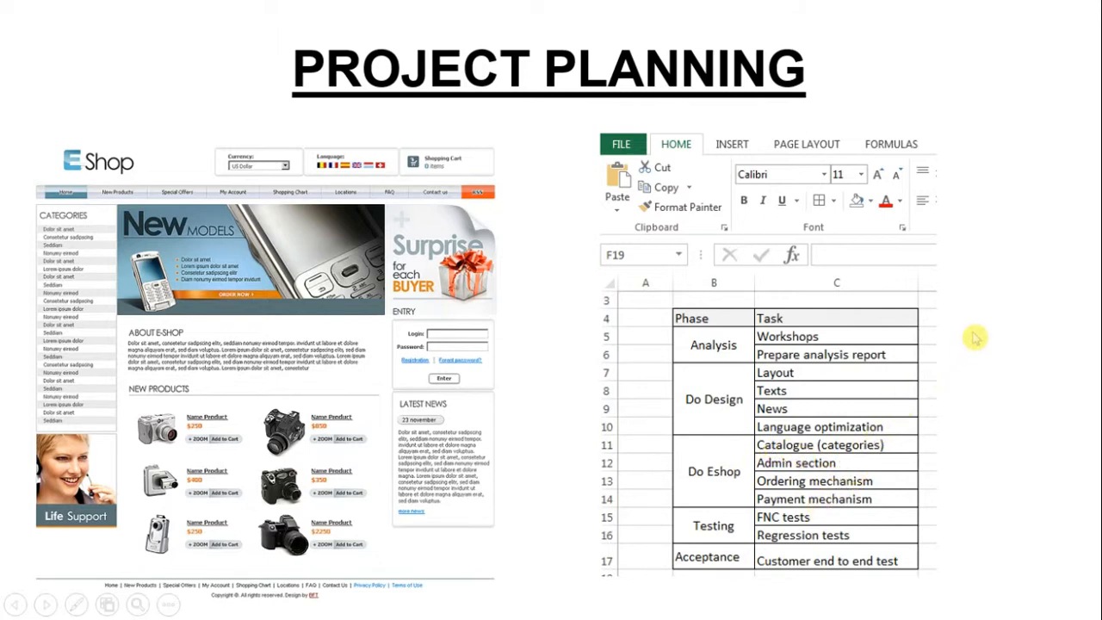
pyautogui.moveTo(990, 316)
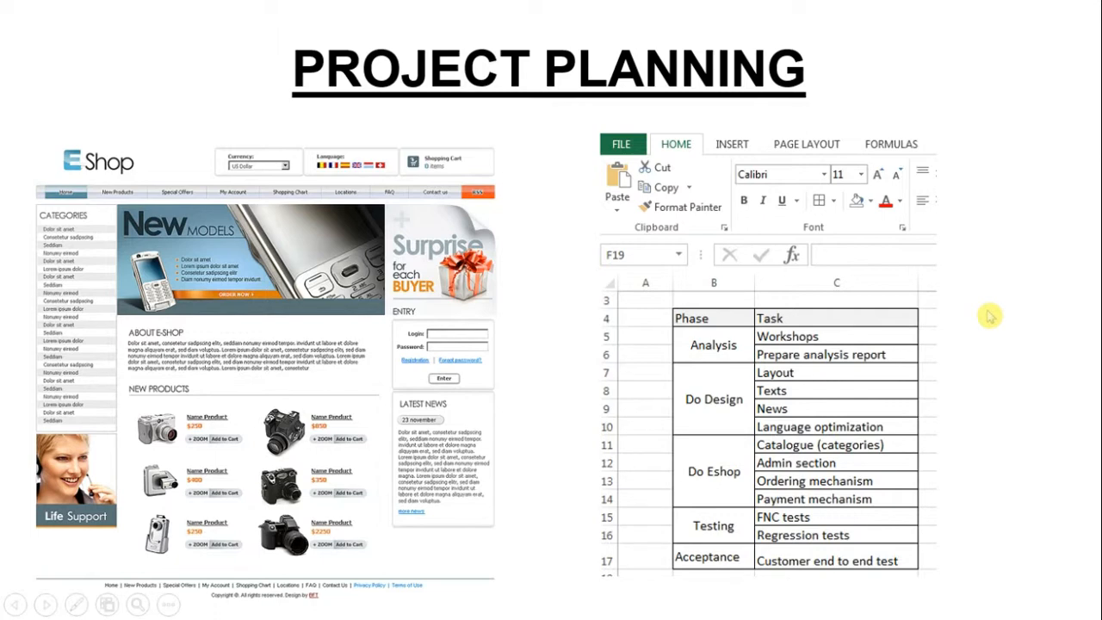
pyautogui.moveTo(997, 294)
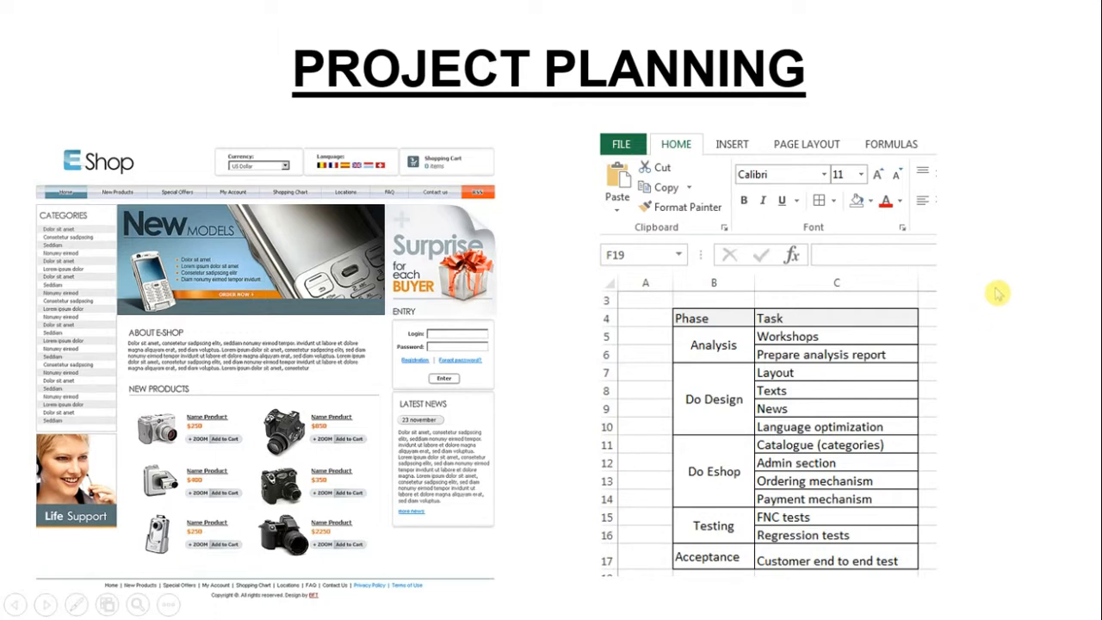
pyautogui.moveTo(990, 286)
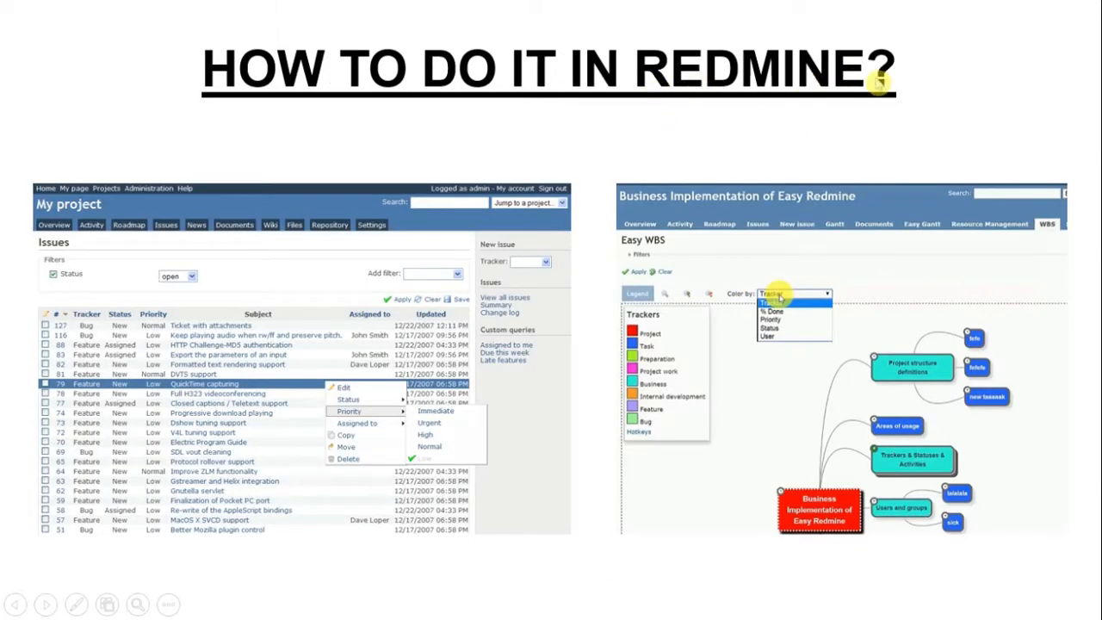
pyautogui.moveTo(33, 200)
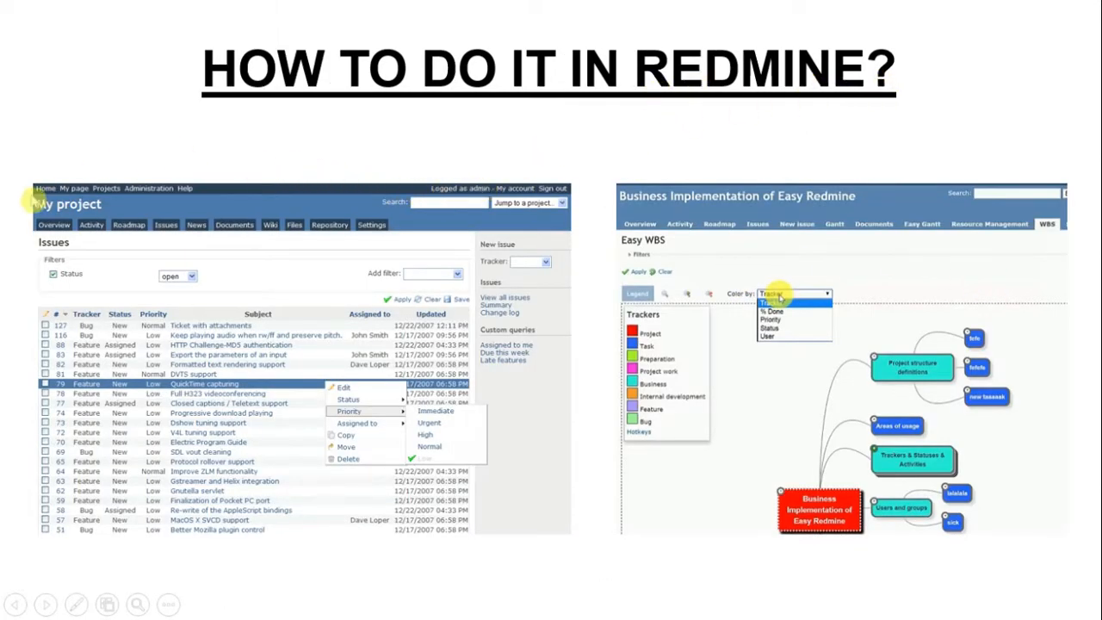
pyautogui.moveTo(165, 225)
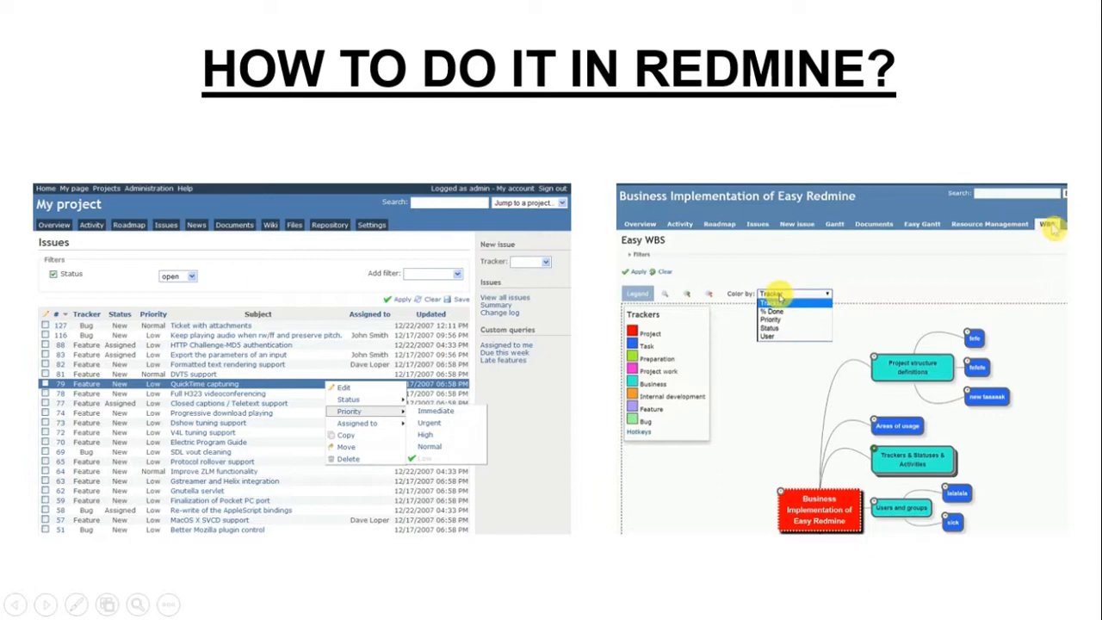
pyautogui.moveTo(1024, 261)
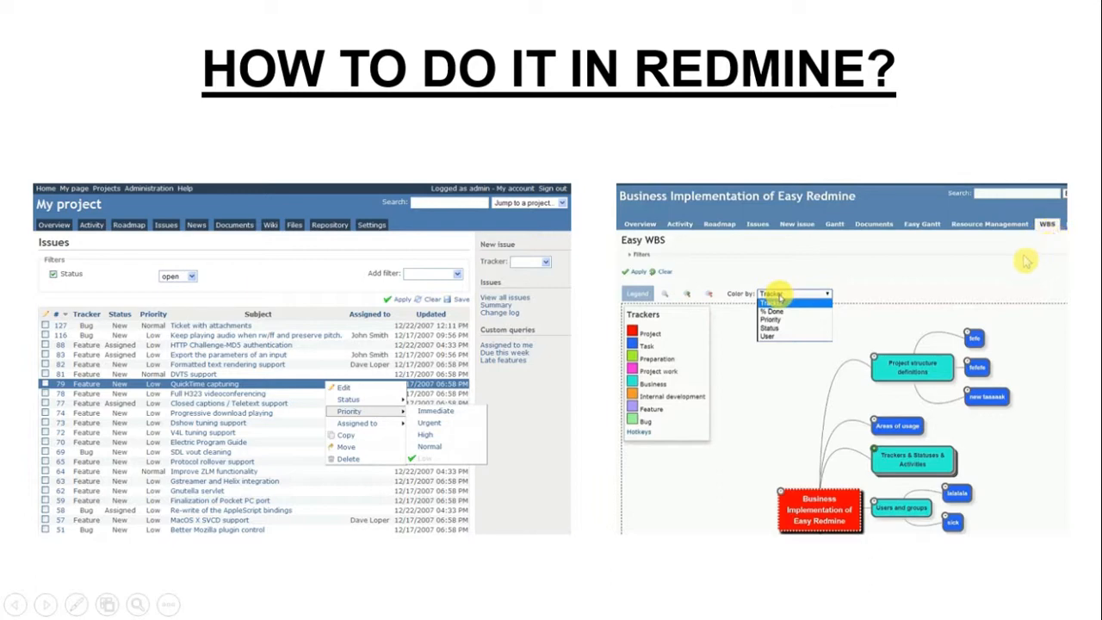
pyautogui.moveTo(850, 415)
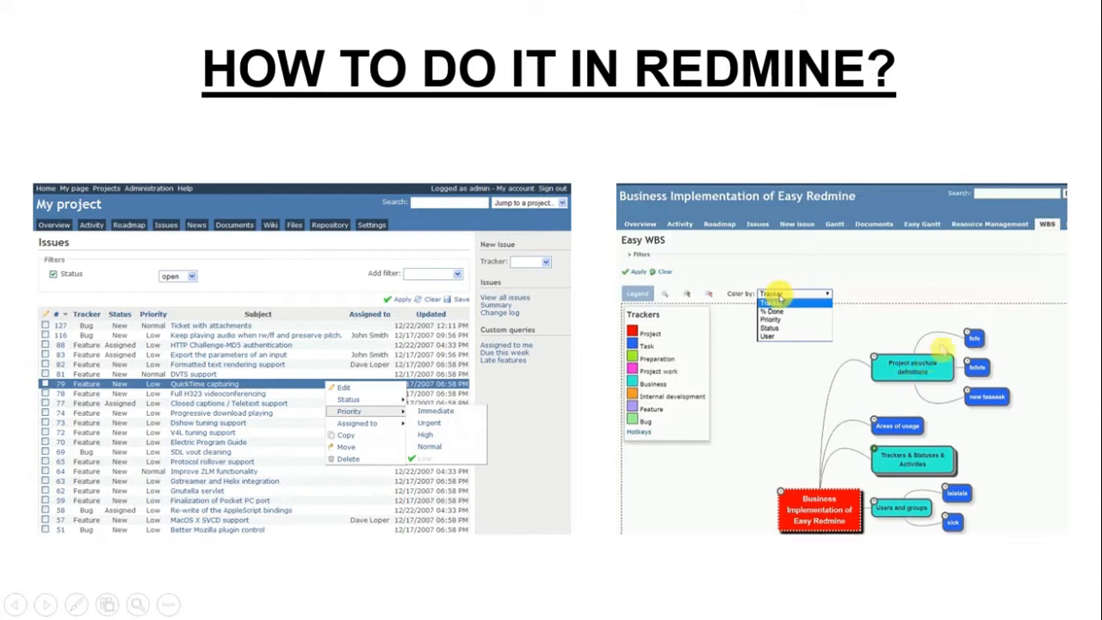
pyautogui.moveTo(1005, 419)
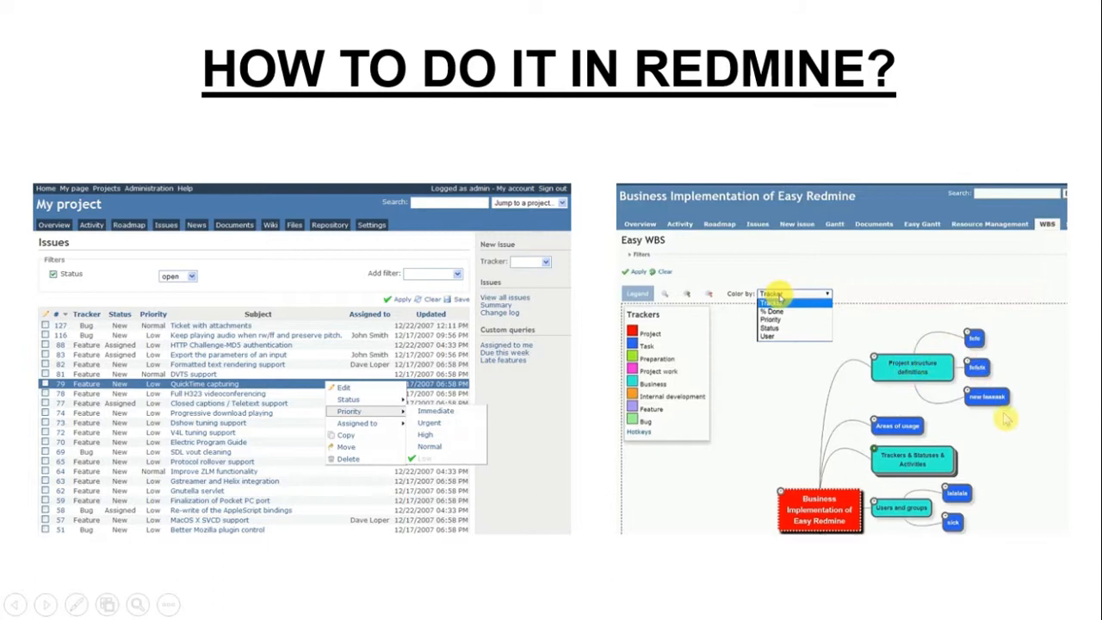
pyautogui.moveTo(1063, 248)
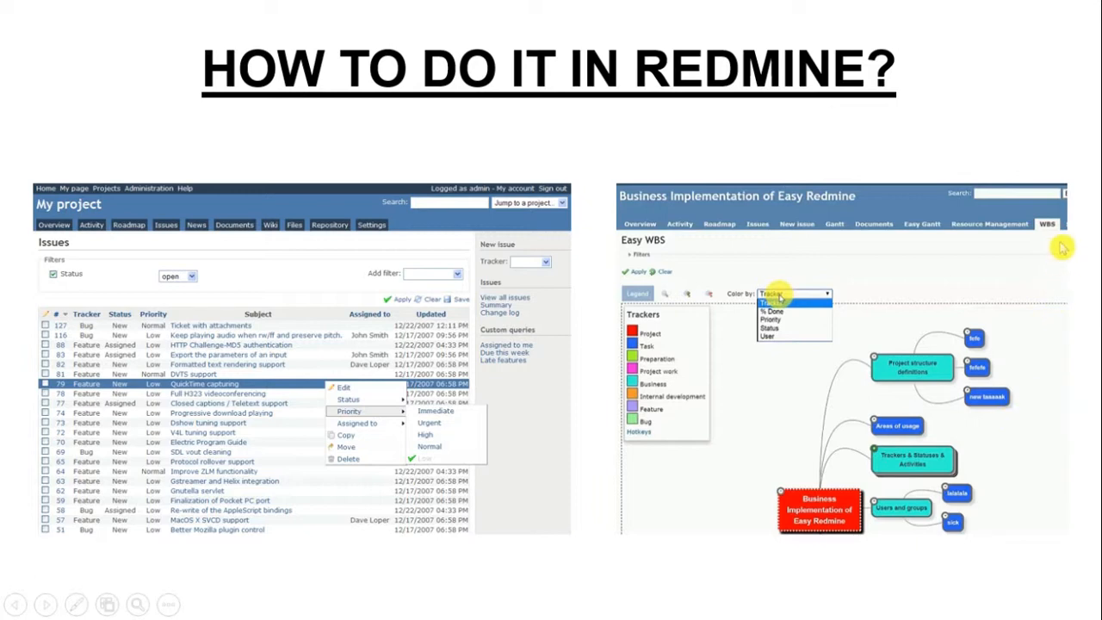
pyautogui.moveTo(1006, 153)
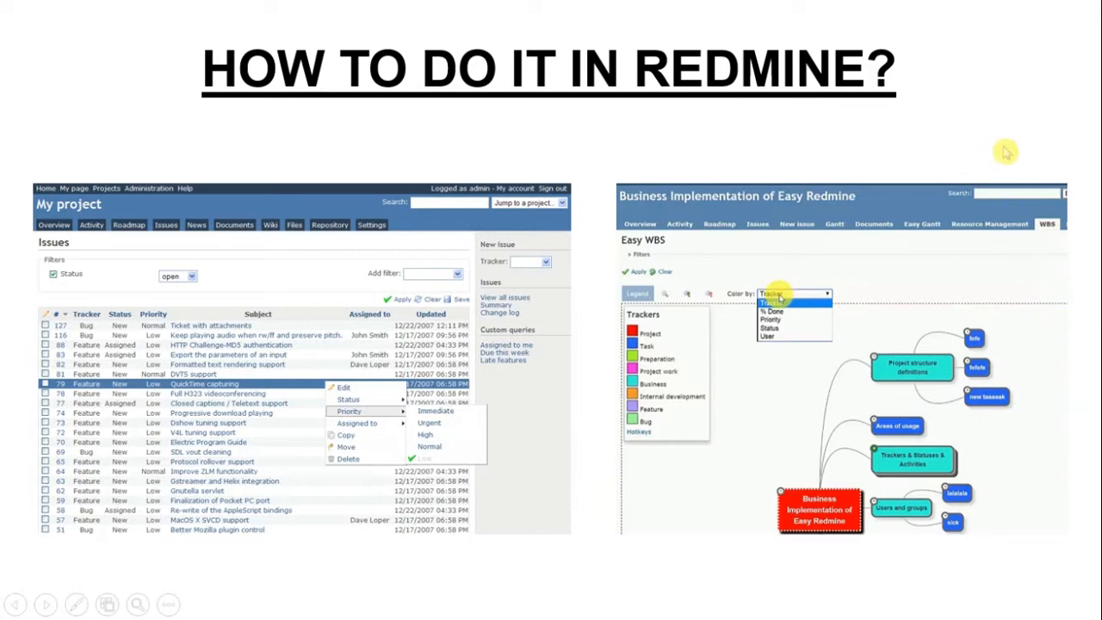
pyautogui.moveTo(1029, 139)
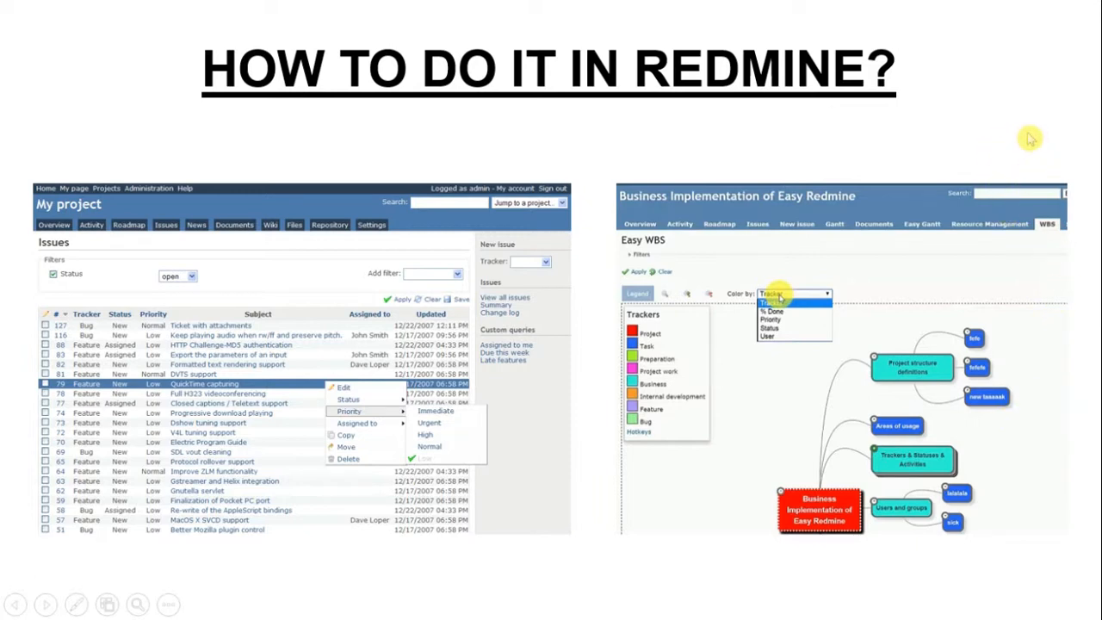
pyautogui.moveTo(439, 256)
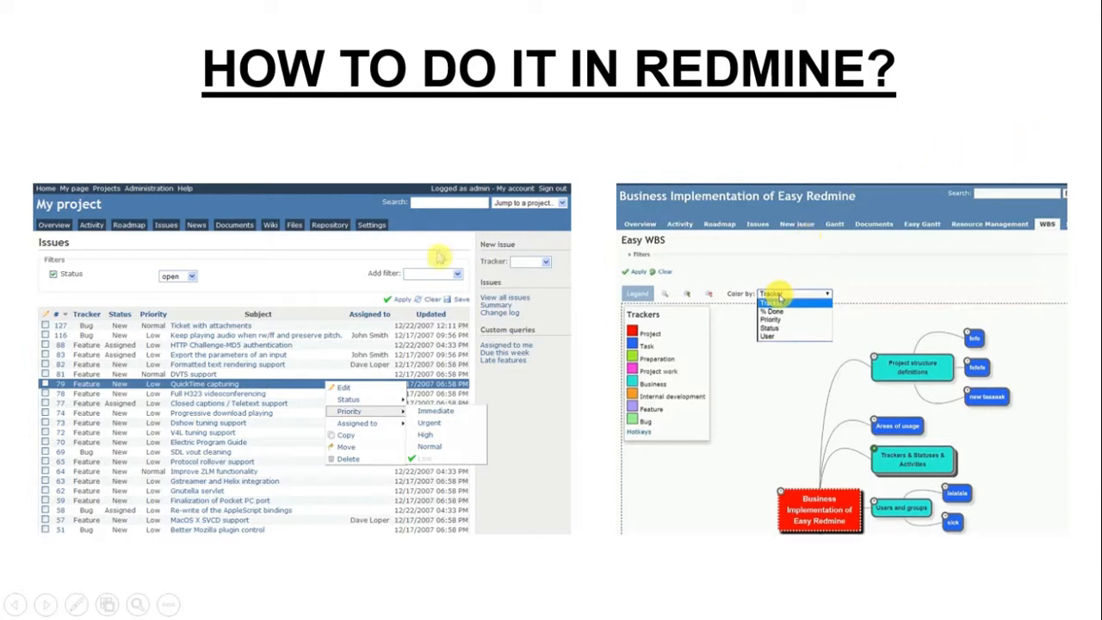
pyautogui.moveTo(320, 281)
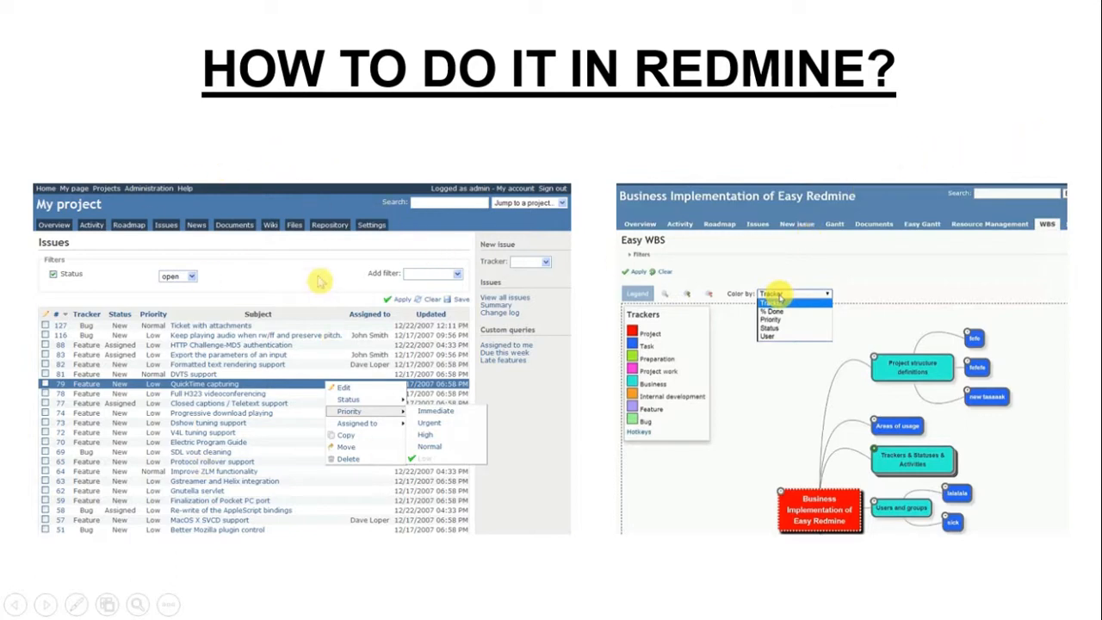
pyautogui.moveTo(736, 293)
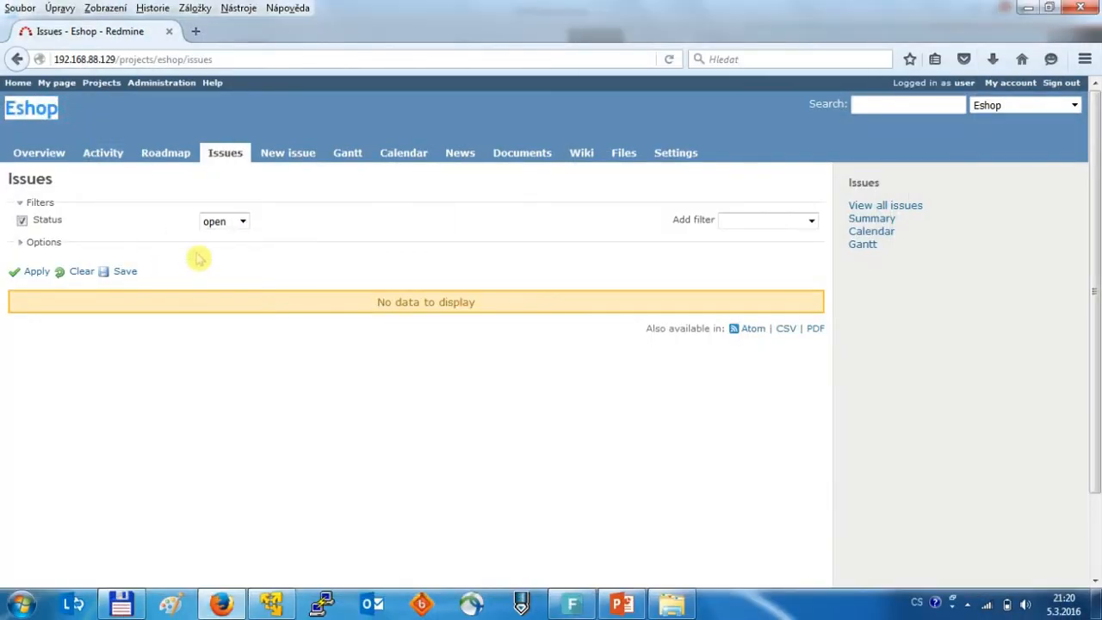
# - Start a blank Eshop issue and list the trackers Task, Phase, Bug and Support
pyautogui.click(287, 152)
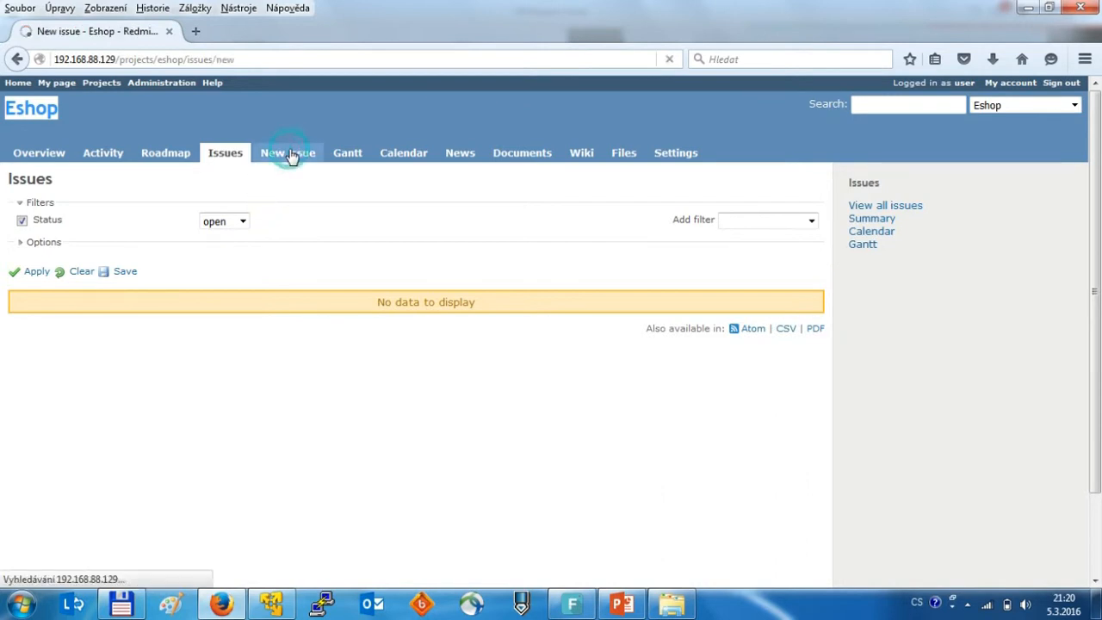
pyautogui.click(287, 153)
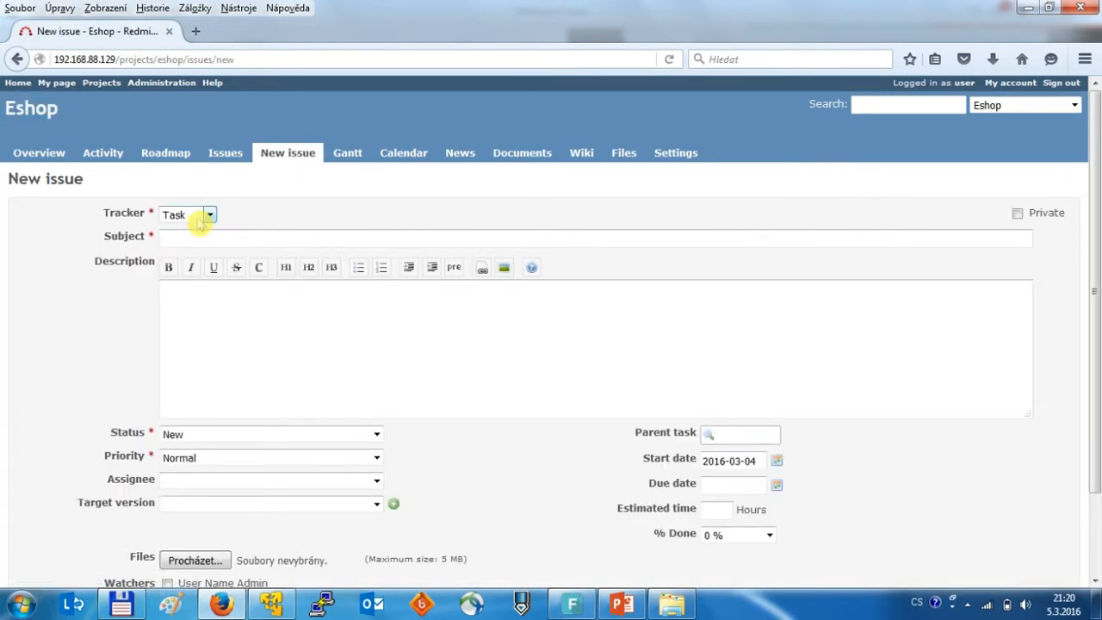
pyautogui.click(209, 214)
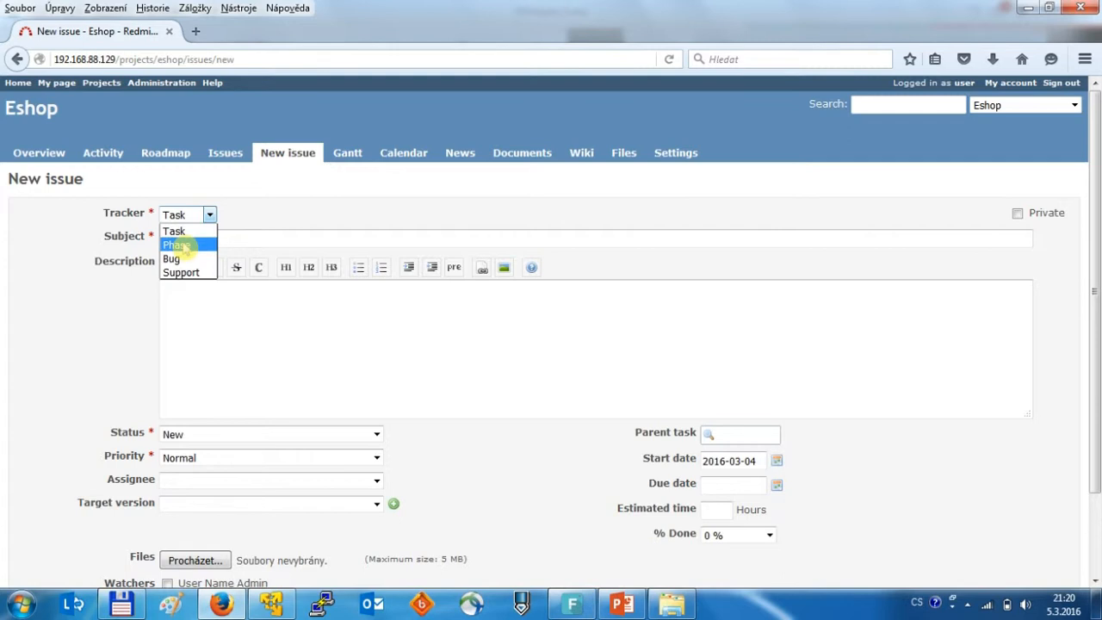
pyautogui.moveTo(176, 230)
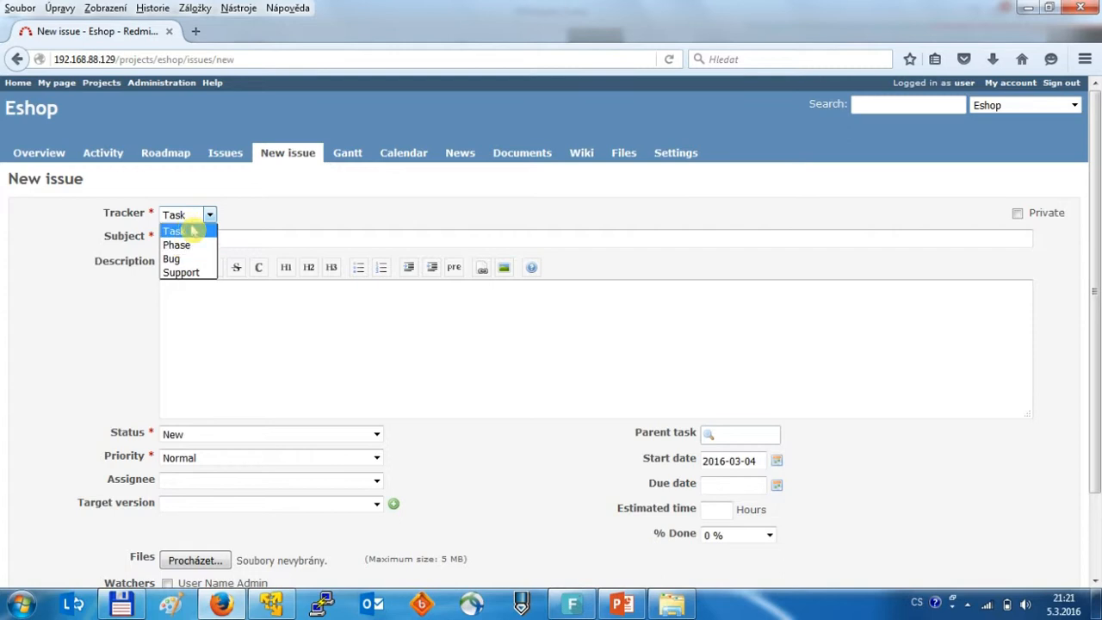
pyautogui.moveTo(170, 258)
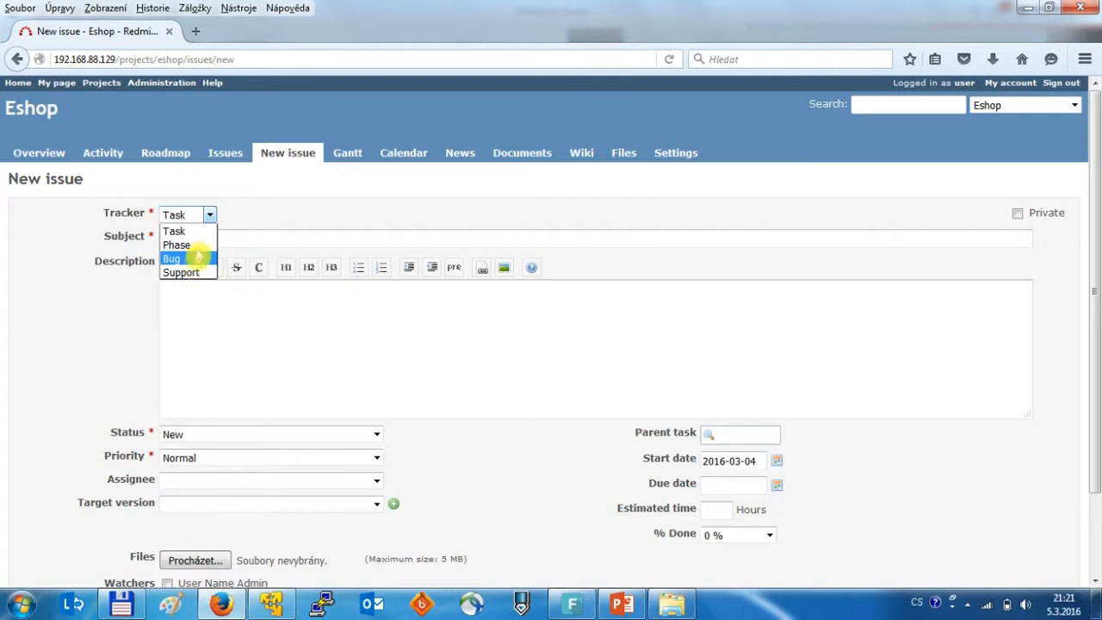
pyautogui.moveTo(176, 244)
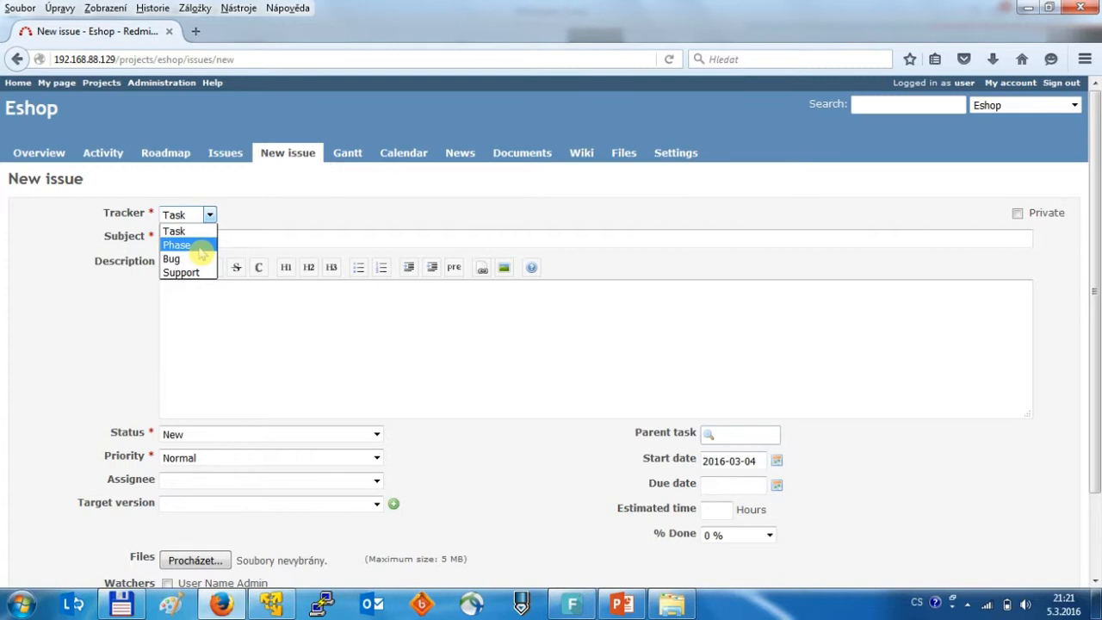
# - Create Phase issues Analysis, Design, Eshop, Testing and Acceptance, then check the issues list
pyautogui.click(177, 245)
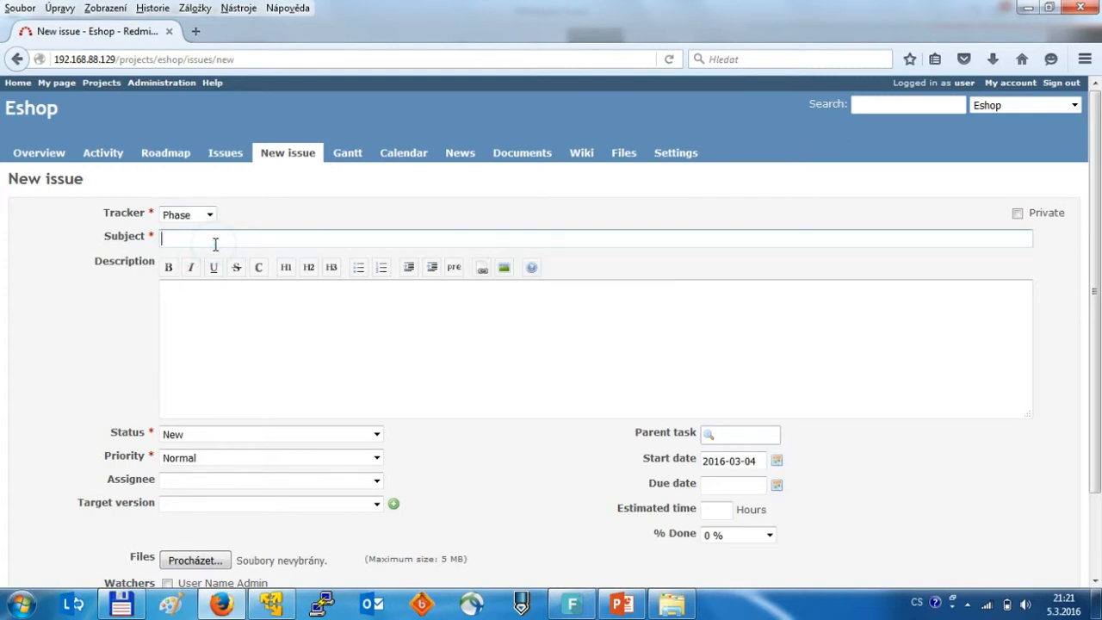
pyautogui.write('Analysis')
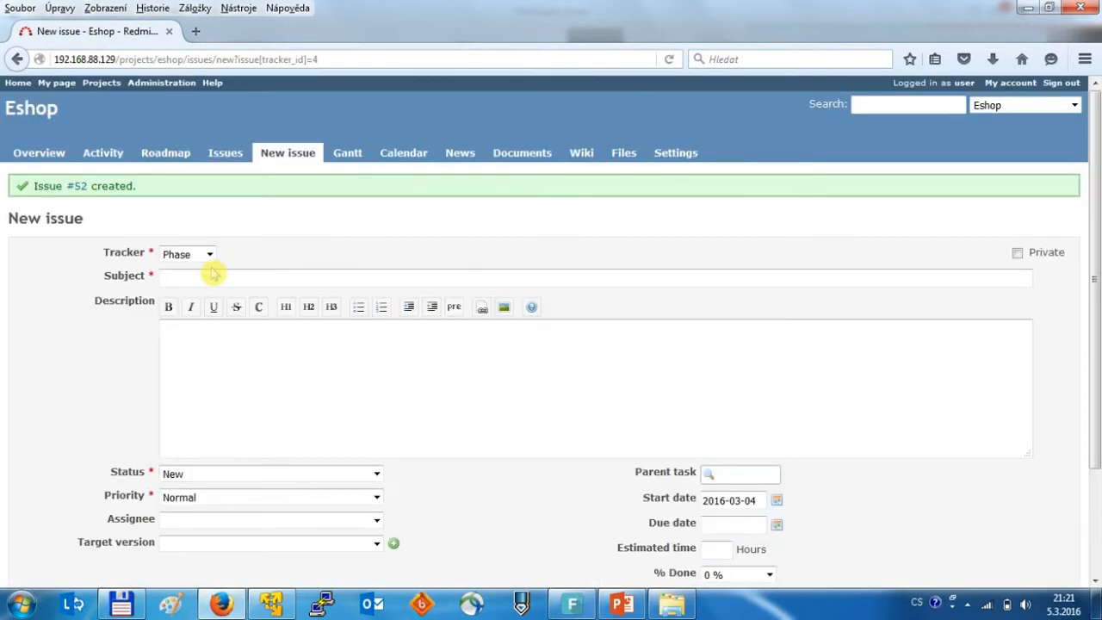
pyautogui.write('Design')
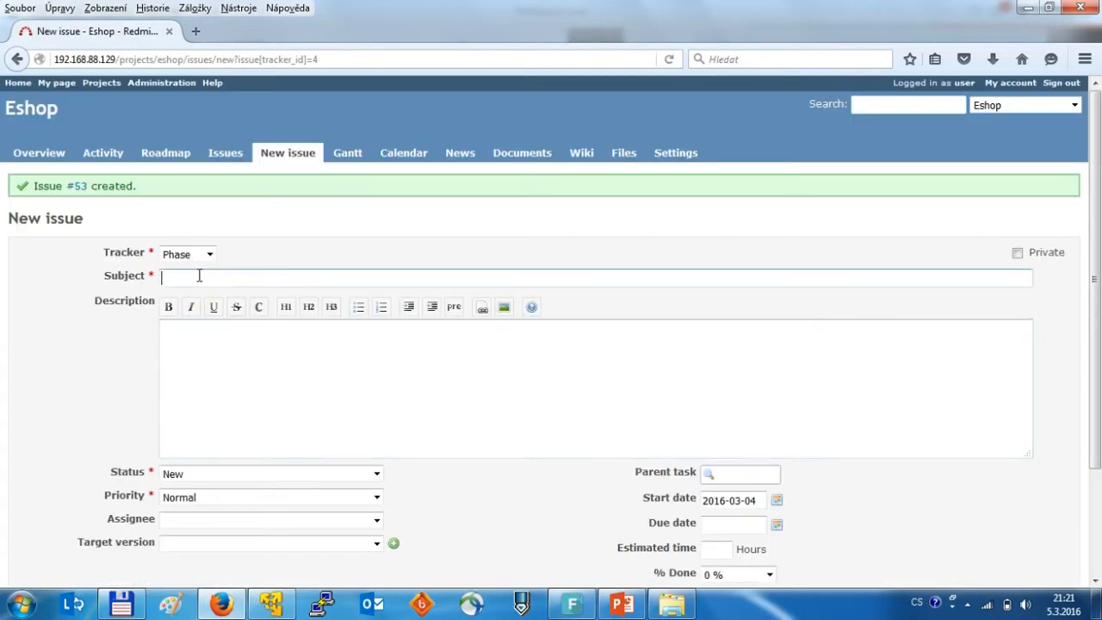
pyautogui.write('E')
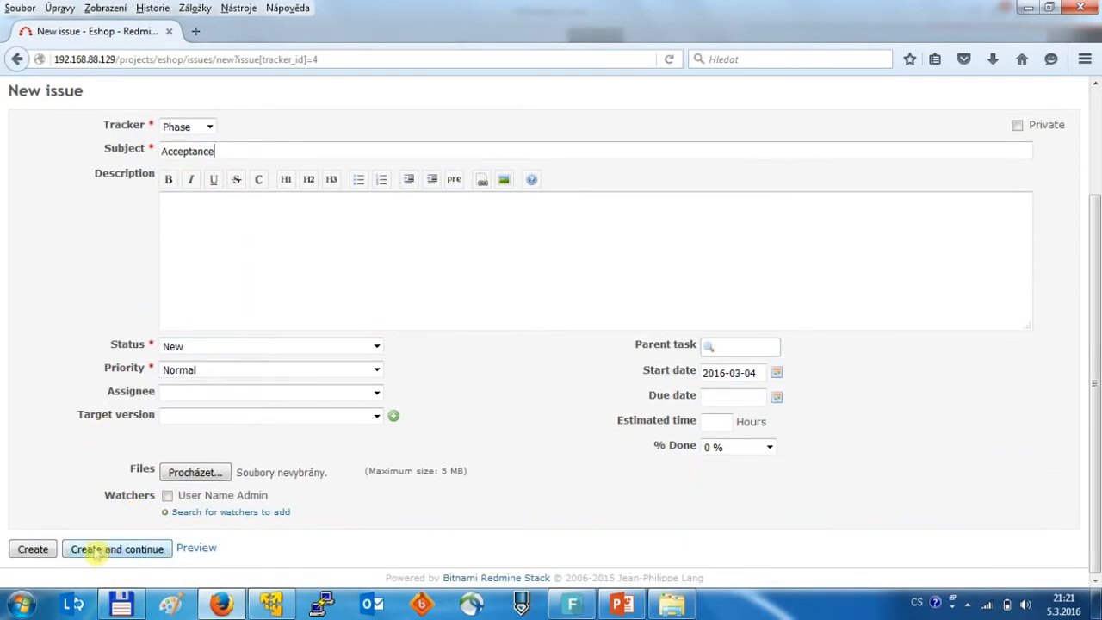
pyautogui.click(116, 548)
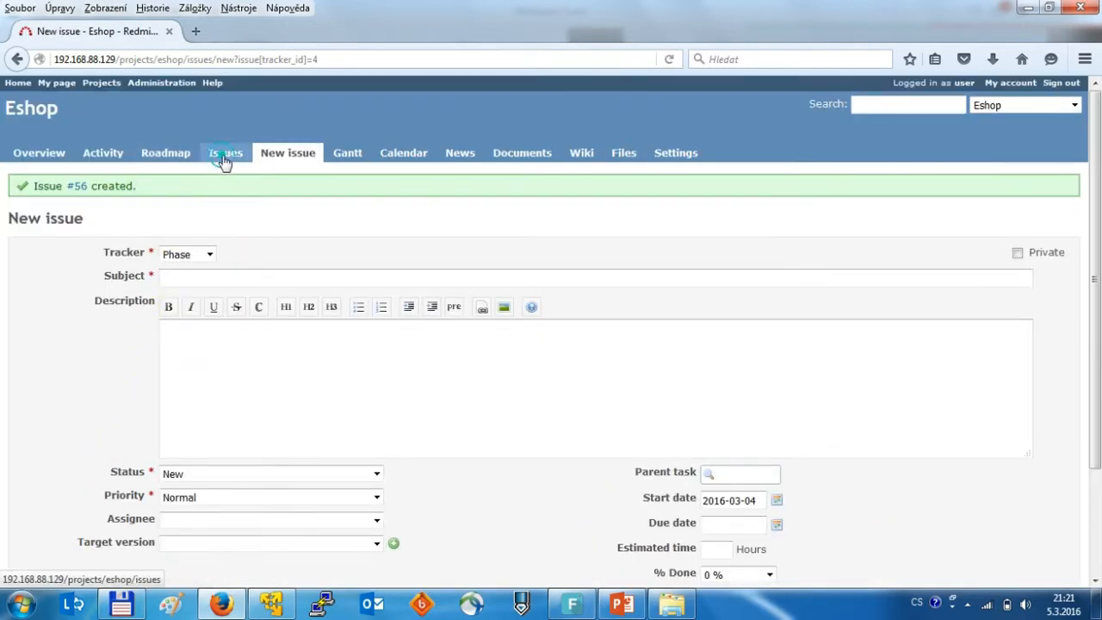
pyautogui.click(224, 153)
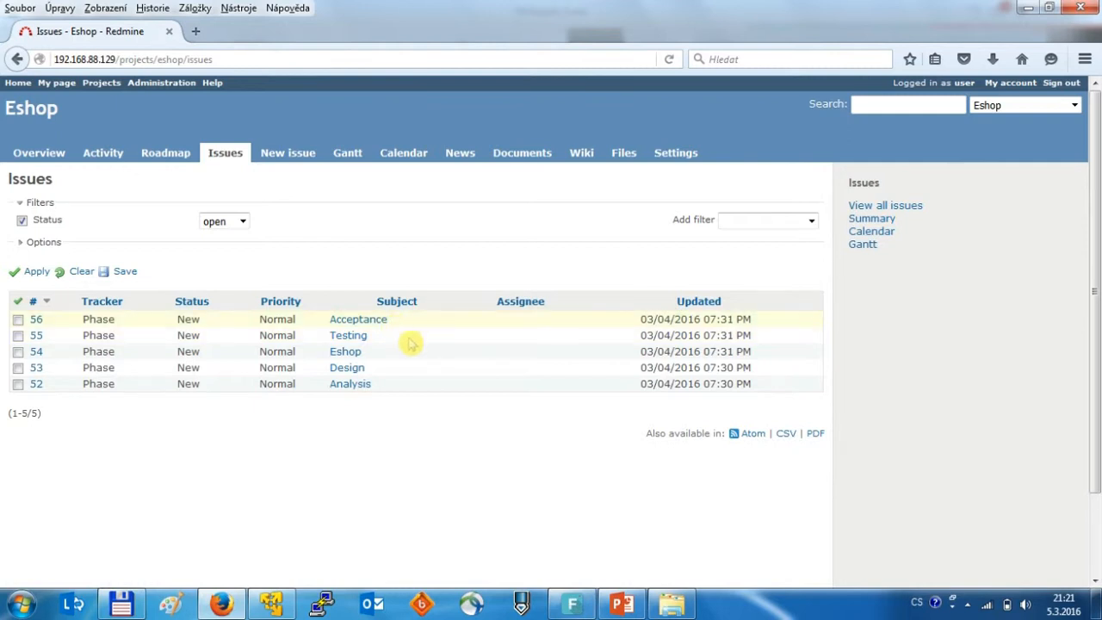
pyautogui.click(287, 152)
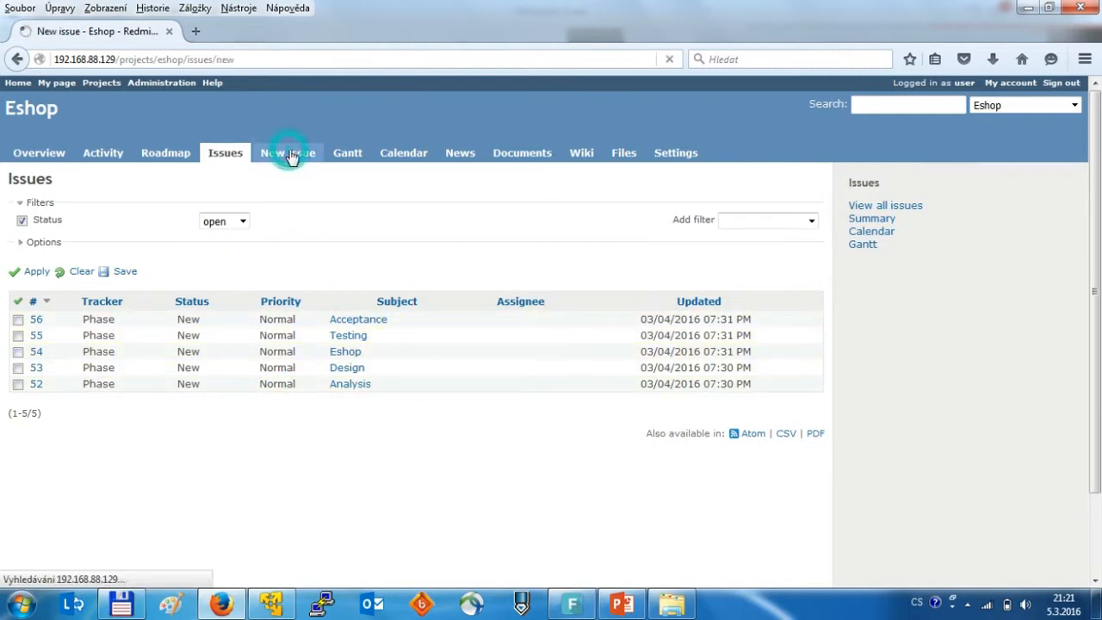
# - Create tasks Workshops and Analysis report with parent issue #52
pyautogui.click(288, 152)
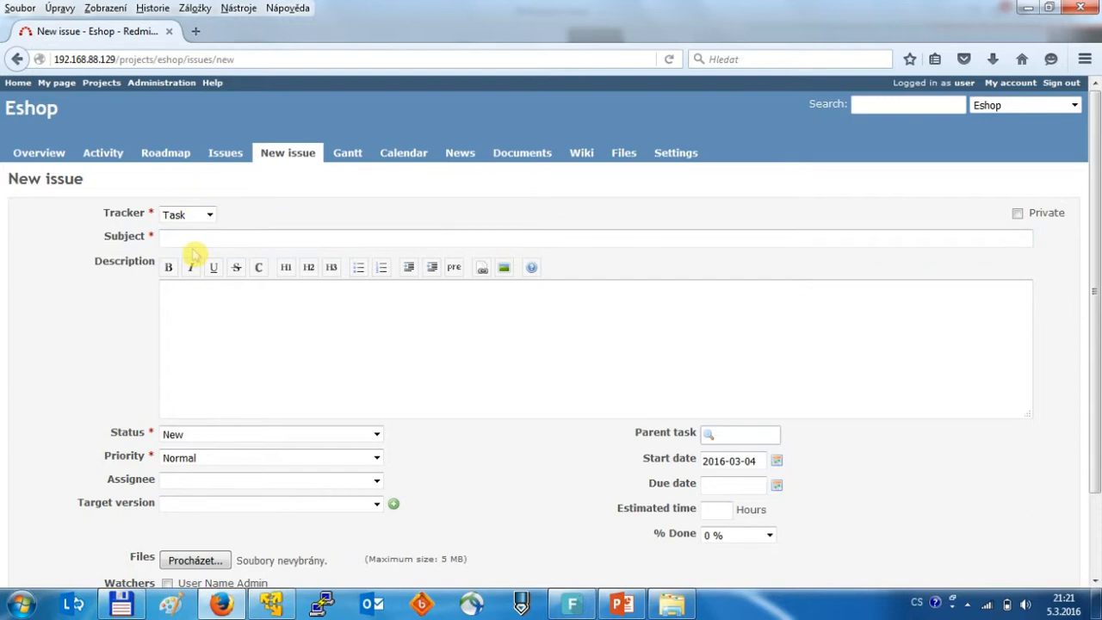
pyautogui.write('Workshops')
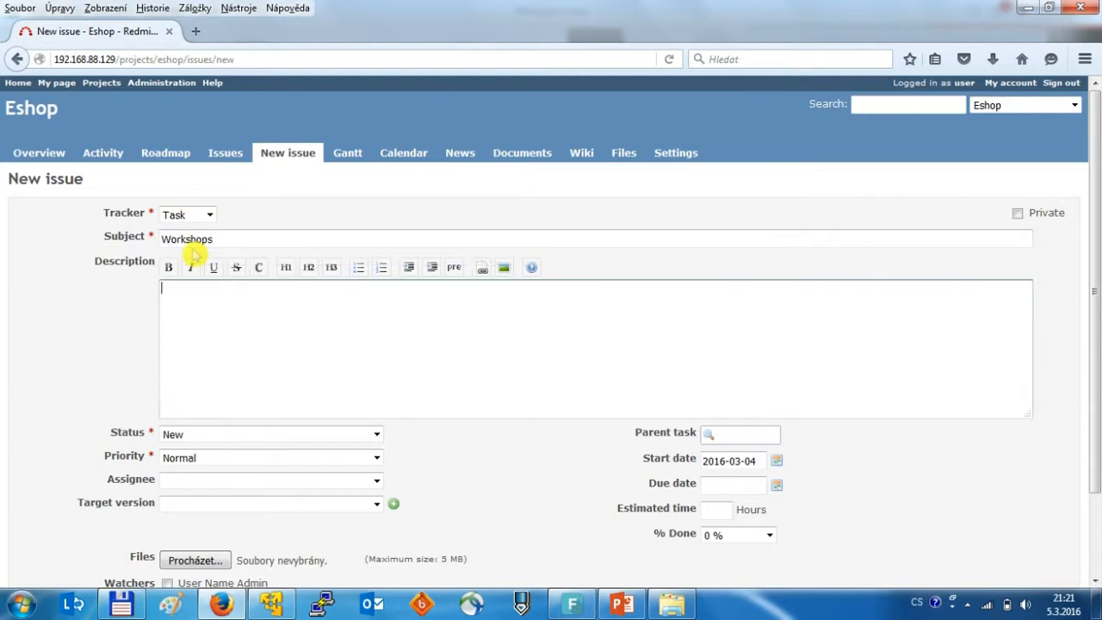
pyautogui.write('2')
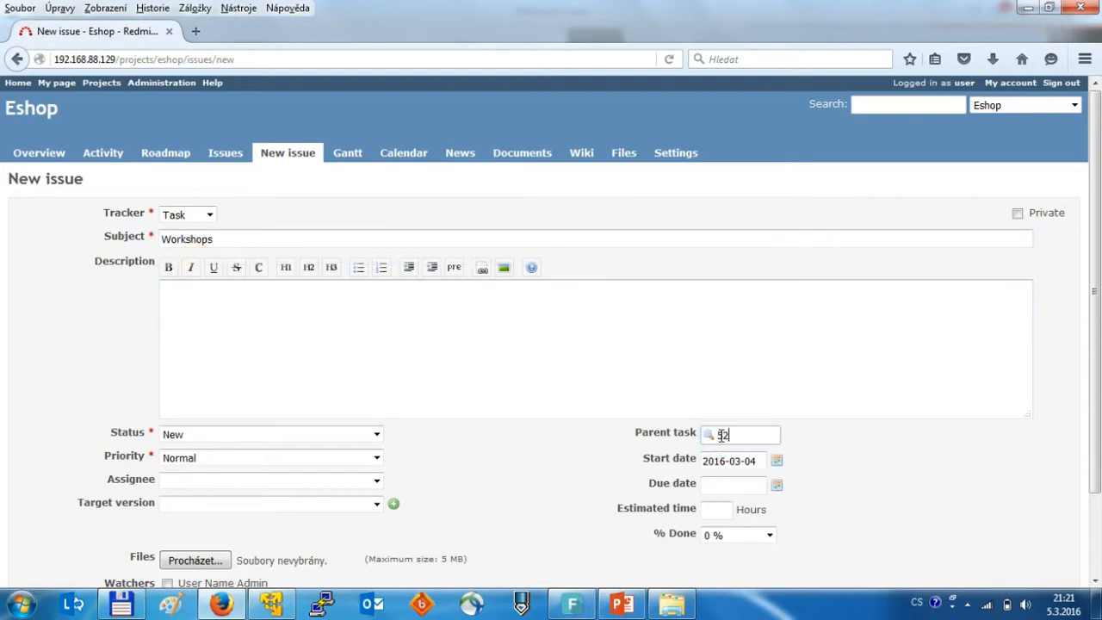
pyautogui.write('52')
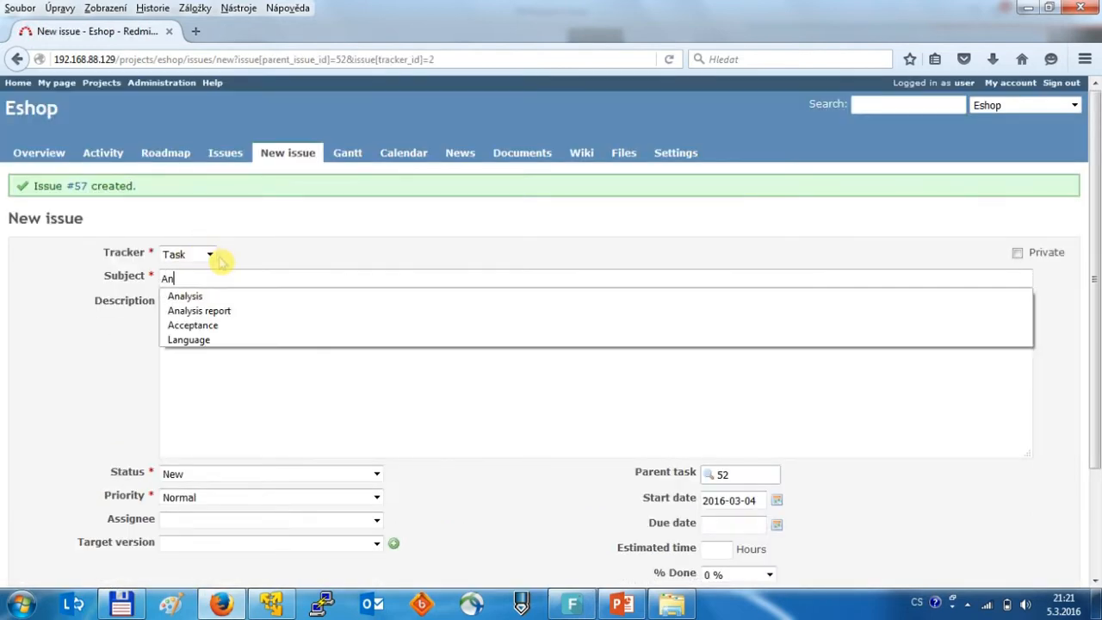
pyautogui.click(199, 311)
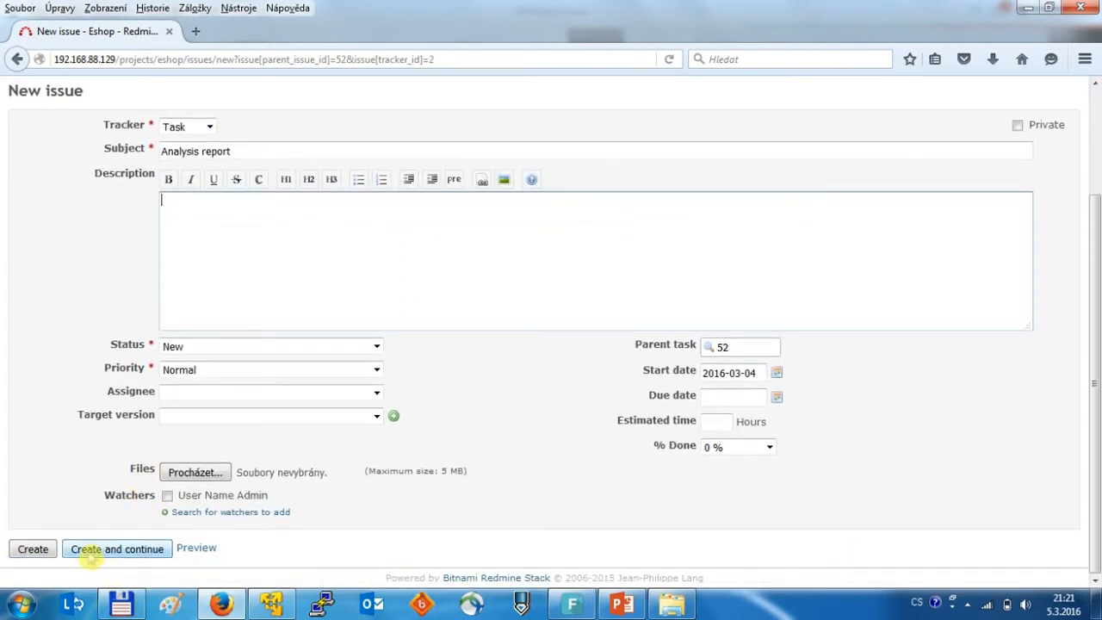
pyautogui.click(117, 548)
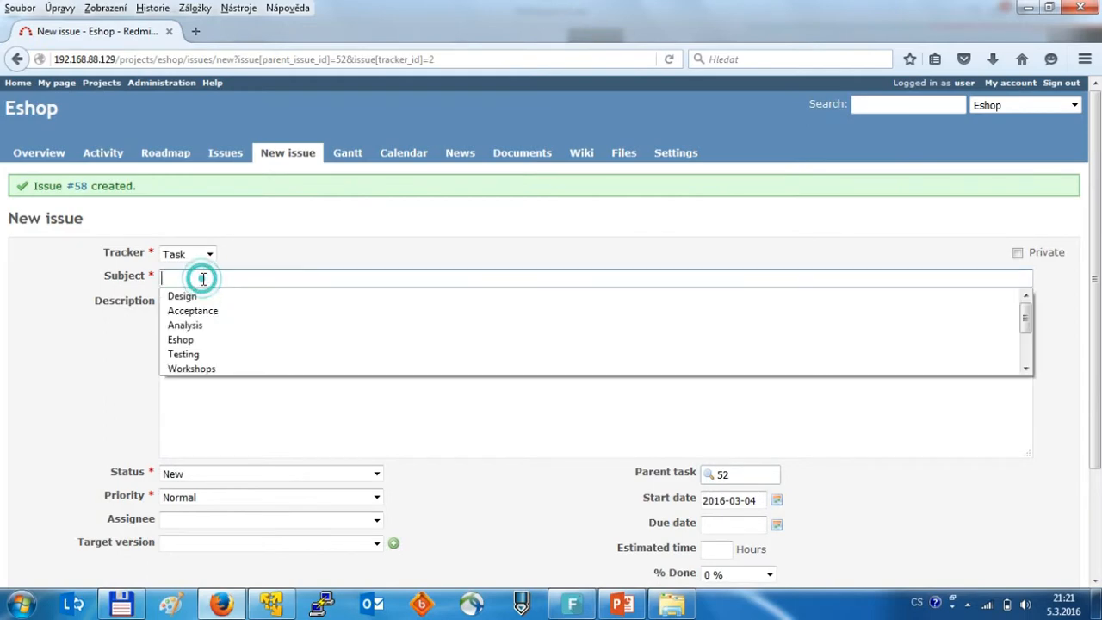
# - Create tasks Texts, Layout and Language with parent issue #53
pyautogui.click(203, 277)
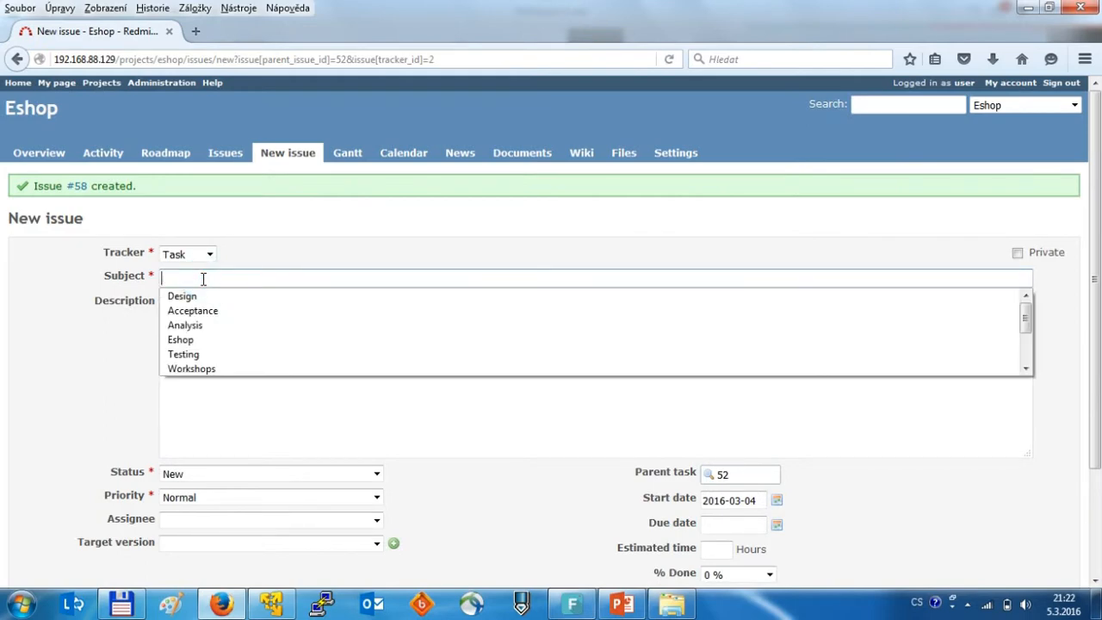
pyautogui.write('Texts')
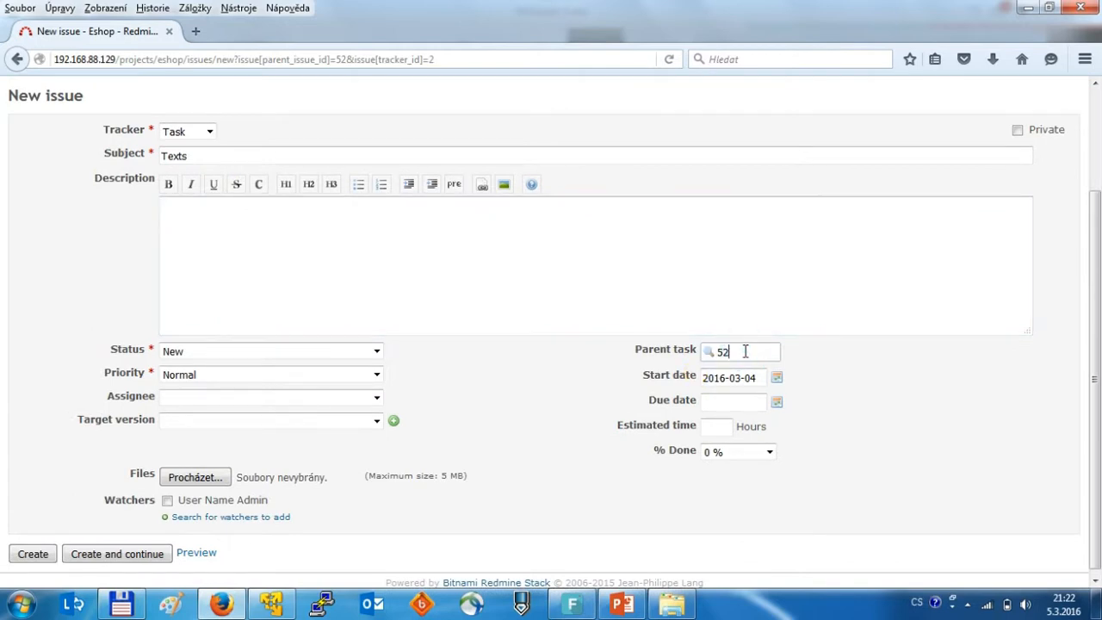
pyautogui.write('53')
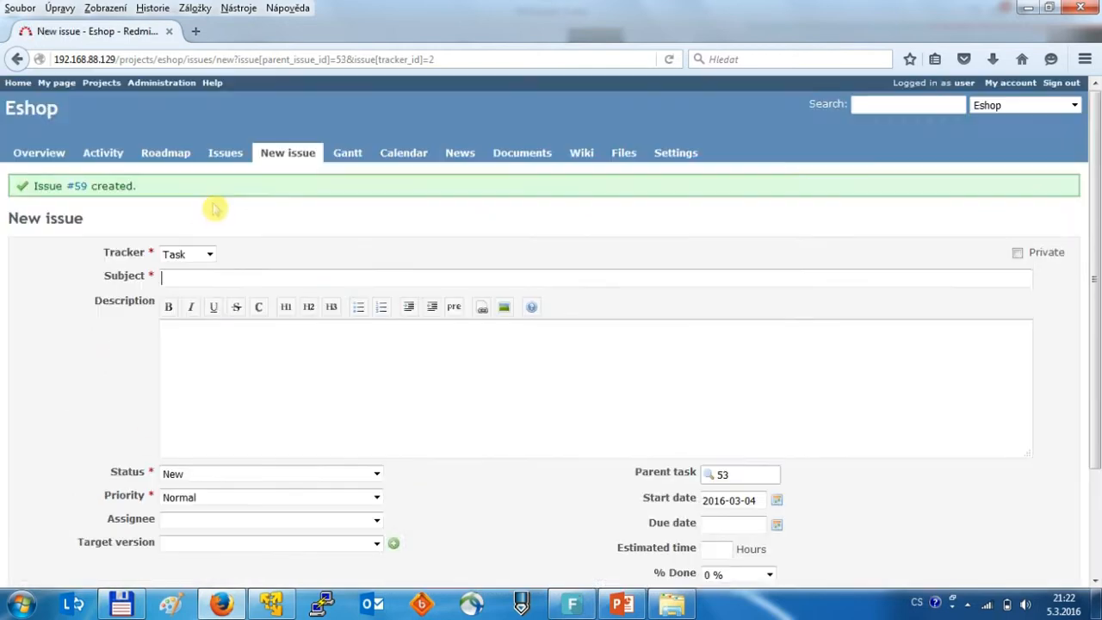
pyautogui.write('Layout')
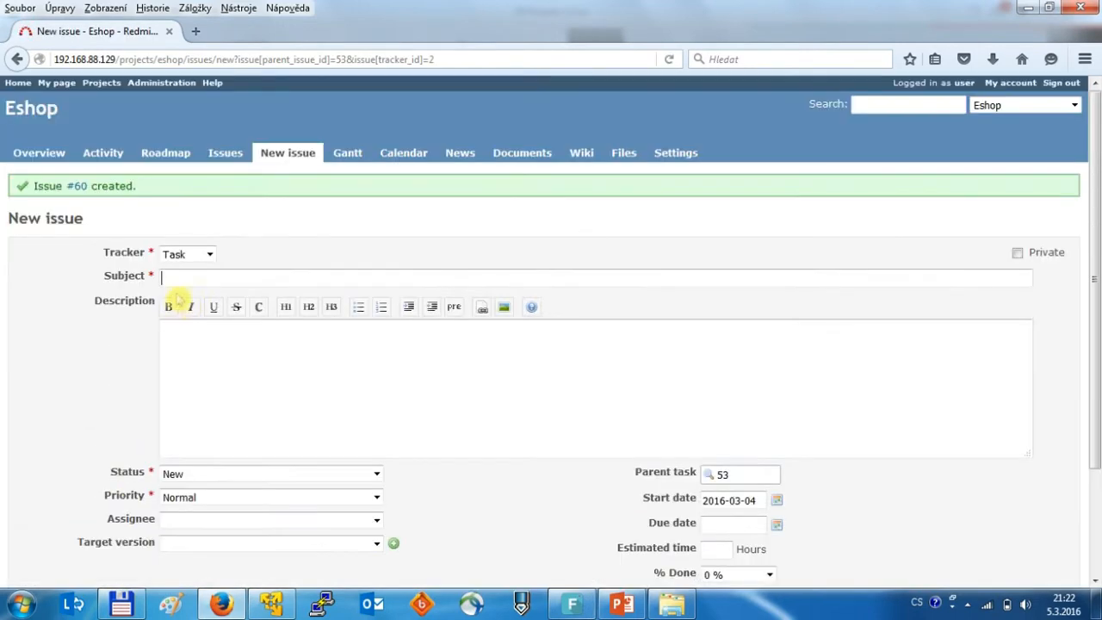
pyautogui.write('La')
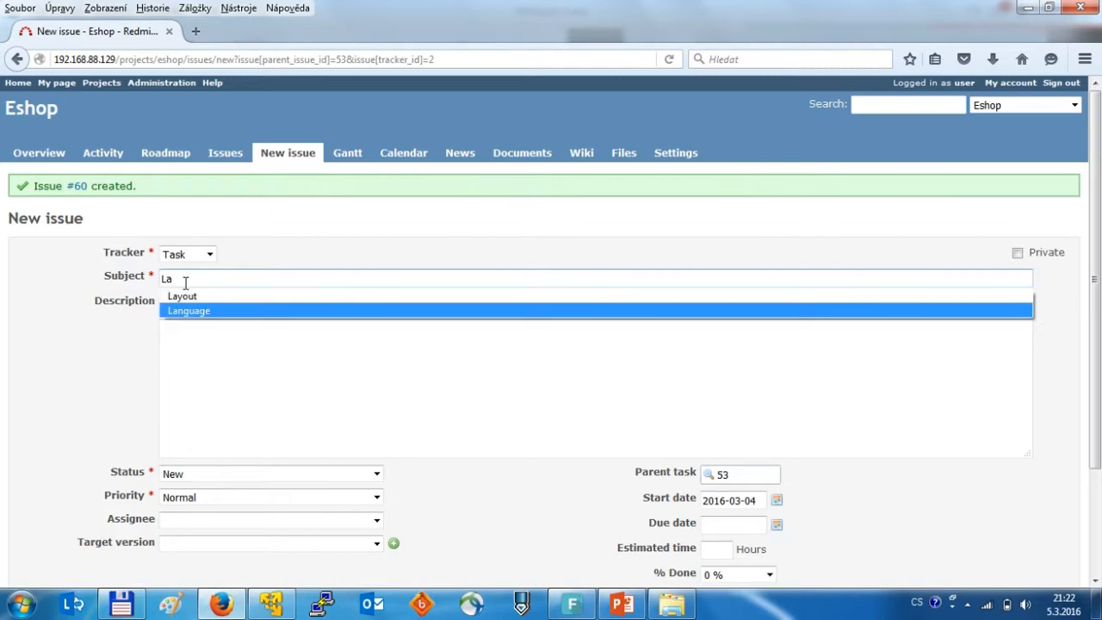
pyautogui.click(189, 310)
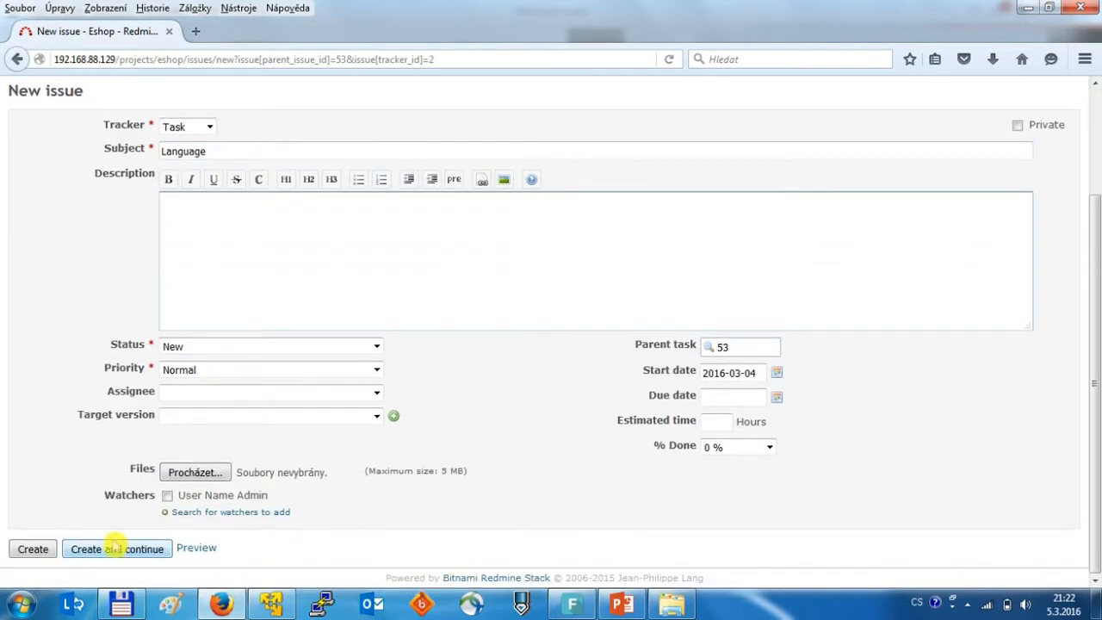
pyautogui.click(117, 548)
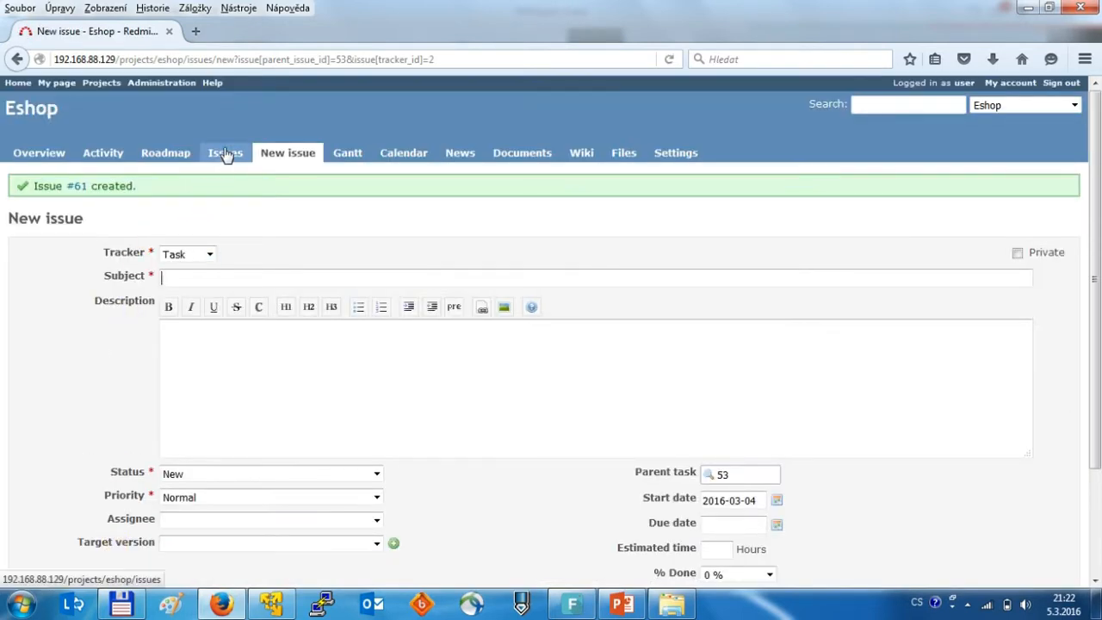
# - Show the Eshop issues list with Phases #52–#56 and Tasks #57–#61
pyautogui.click(225, 153)
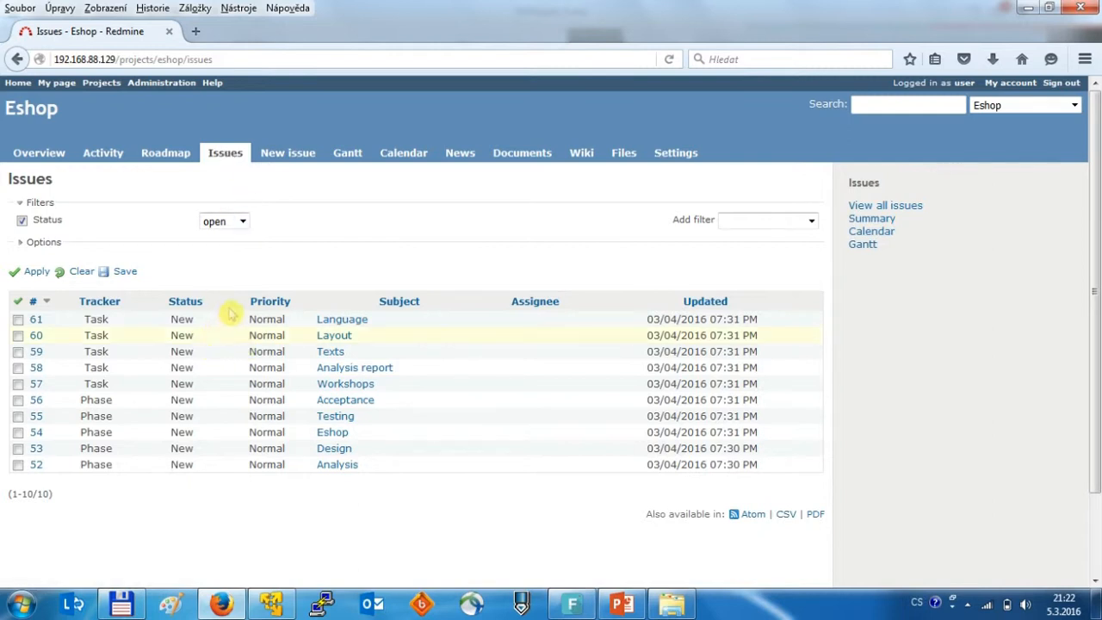
pyautogui.moveTo(465, 340)
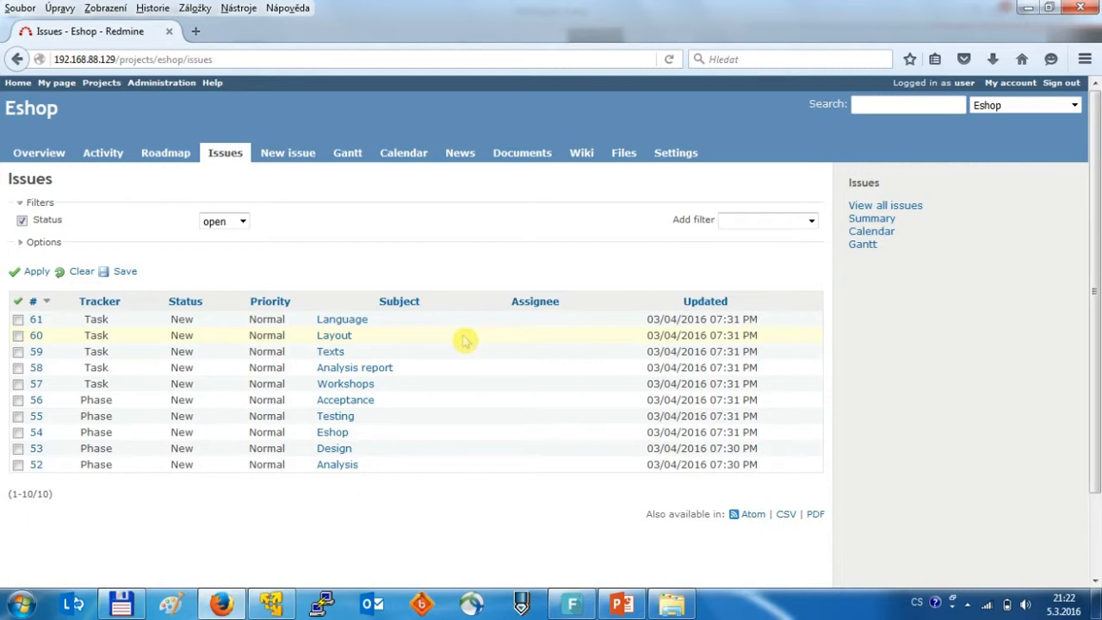
pyautogui.moveTo(398, 302)
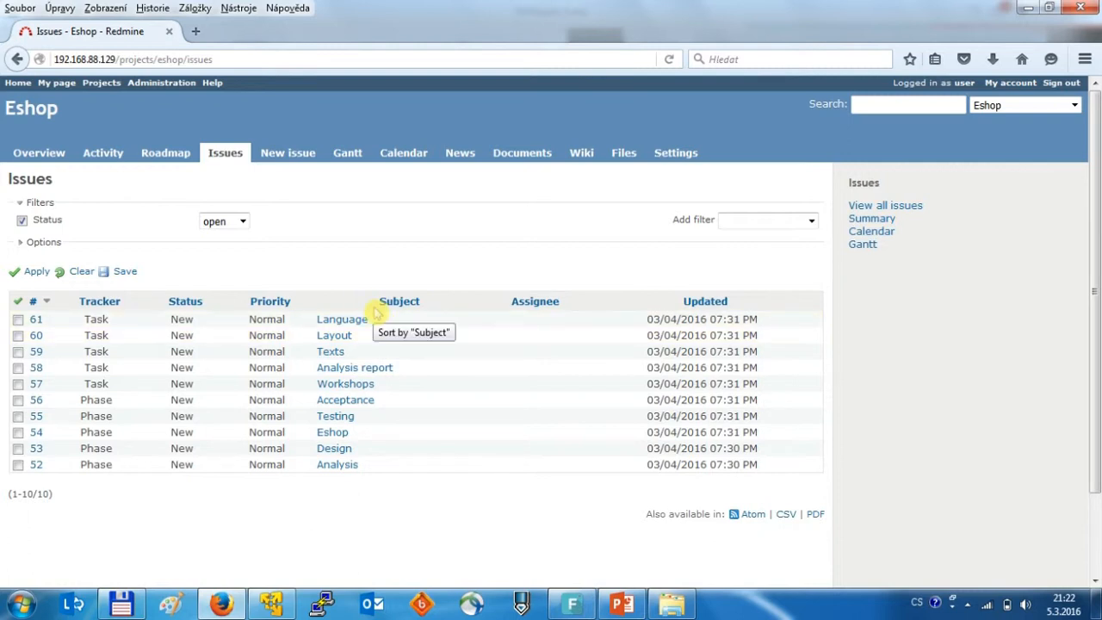
# - Open the Eshop Gantt chart and highlight the child tasks nested under Phases #52 and #53
pyautogui.click(347, 152)
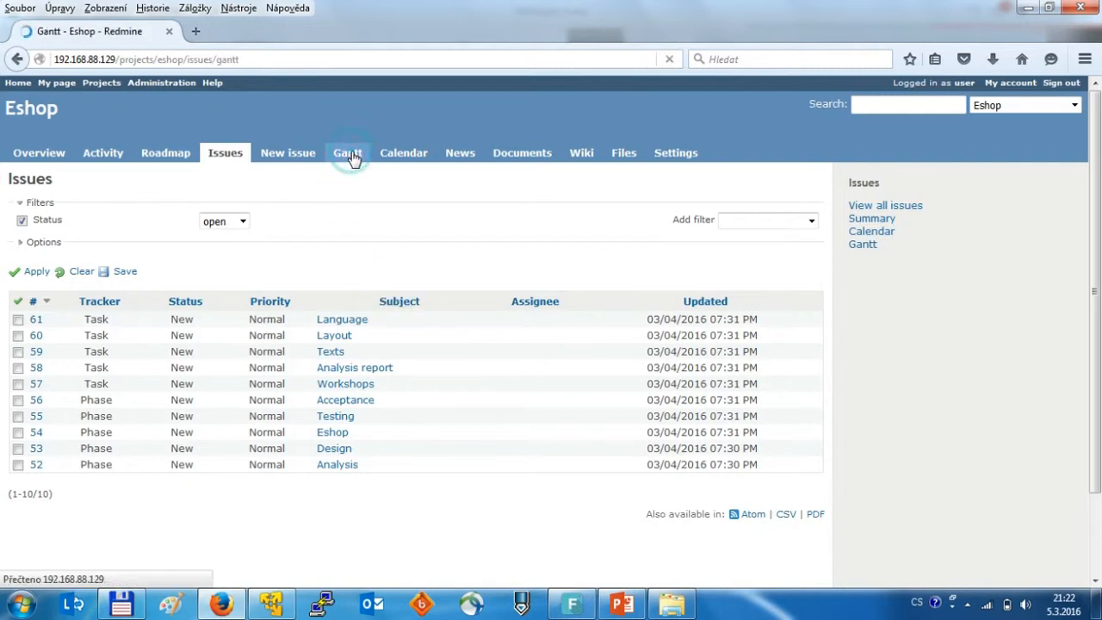
pyautogui.click(347, 153)
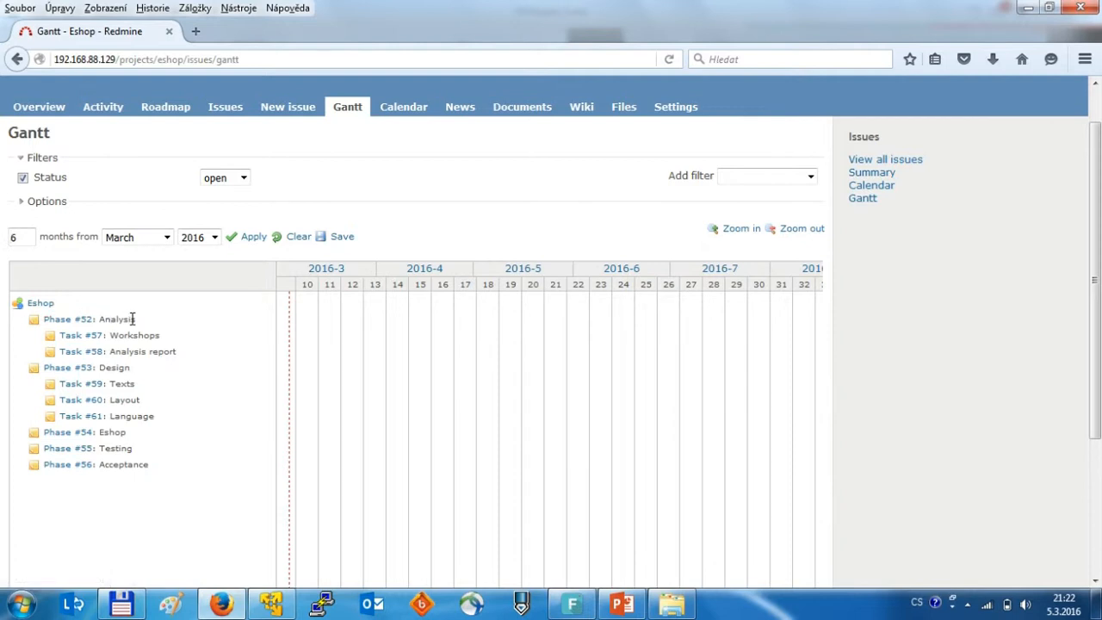
pyautogui.doubleClick(161, 351)
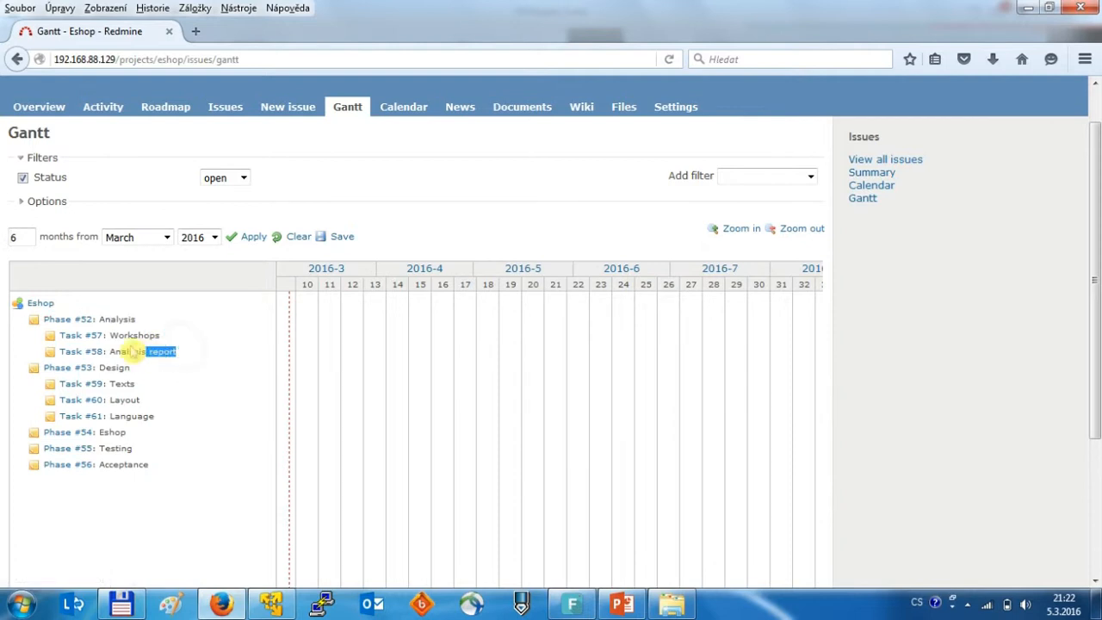
pyautogui.click(109, 334)
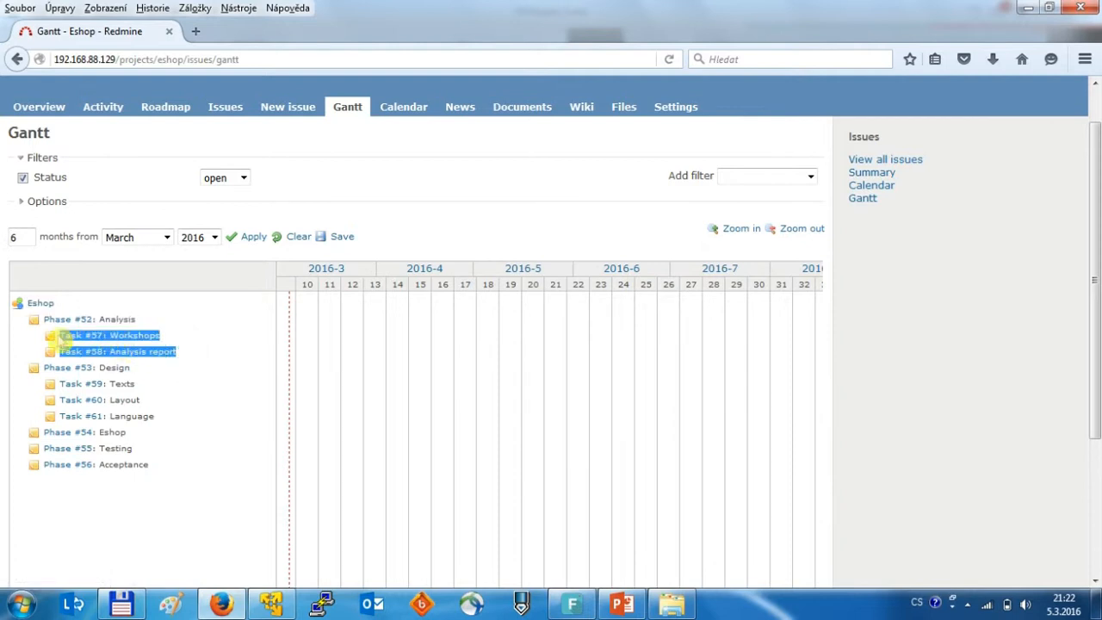
pyautogui.moveTo(67, 318)
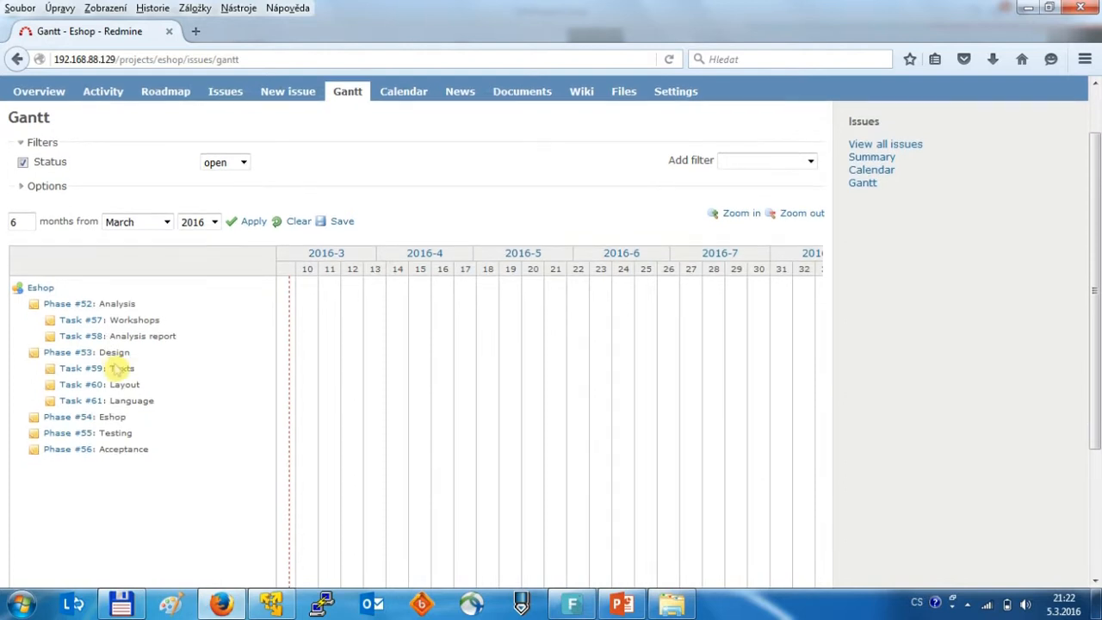
pyautogui.moveTo(134, 417)
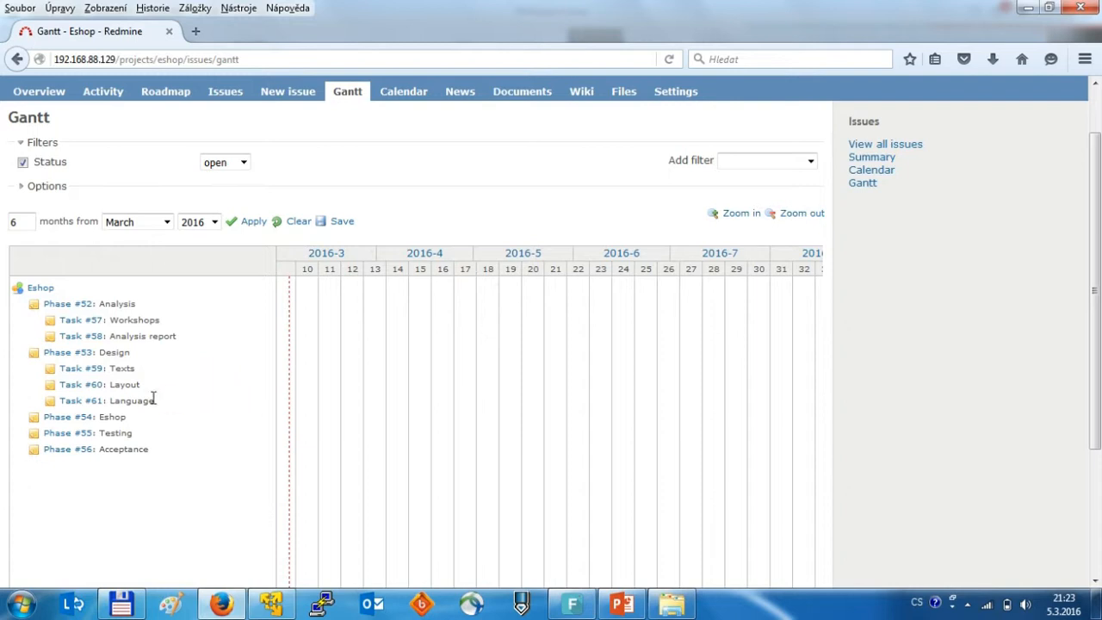
pyautogui.scroll(-3)
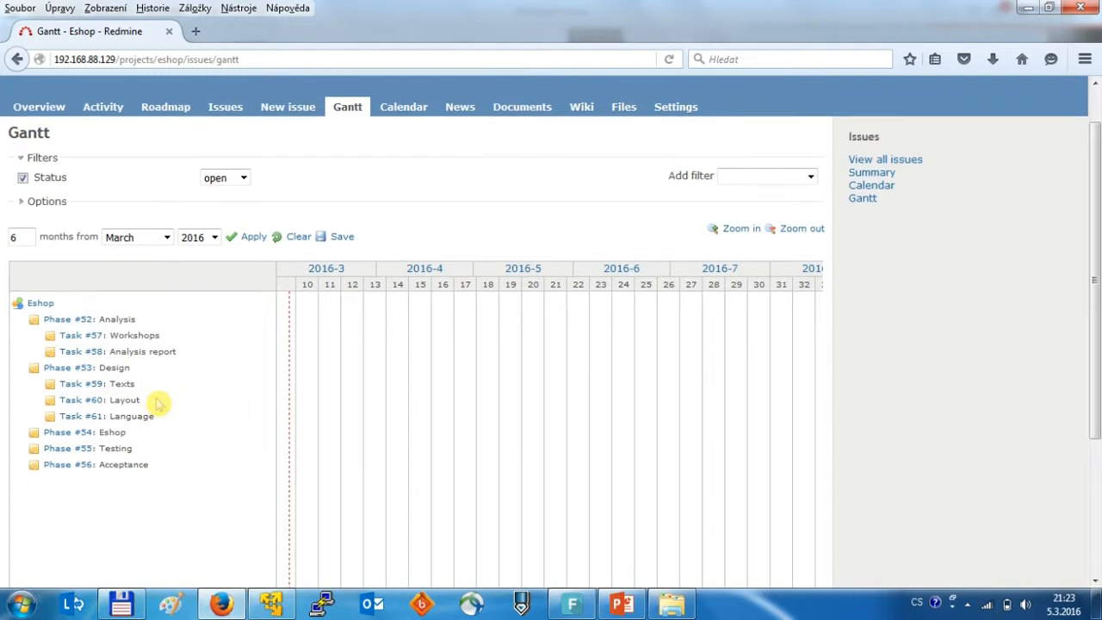
pyautogui.moveTo(169, 381)
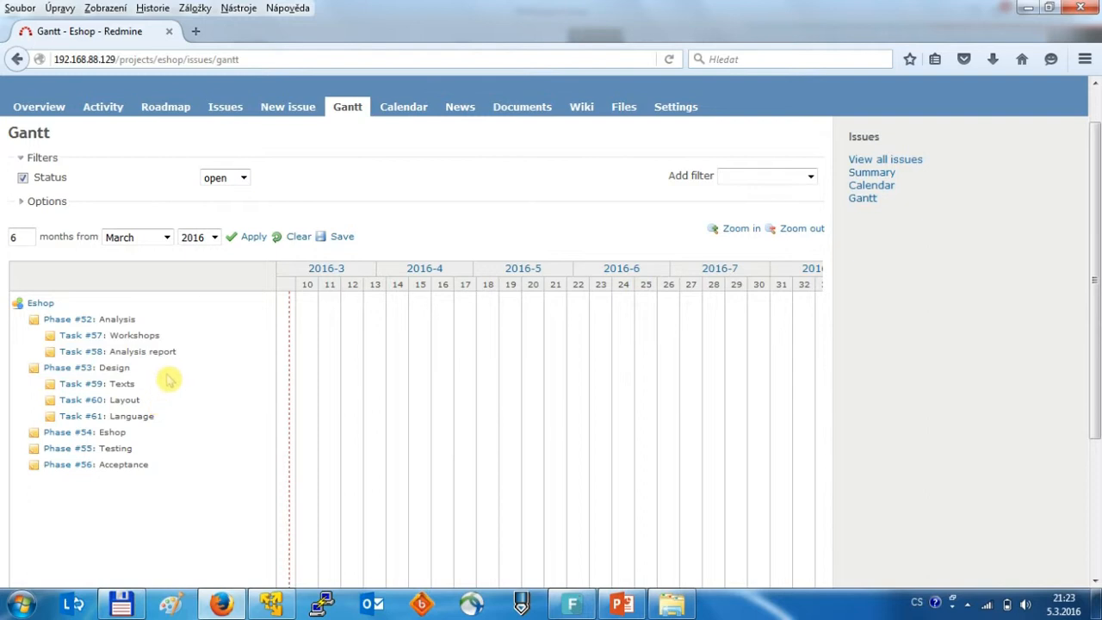
pyautogui.moveTo(165, 107)
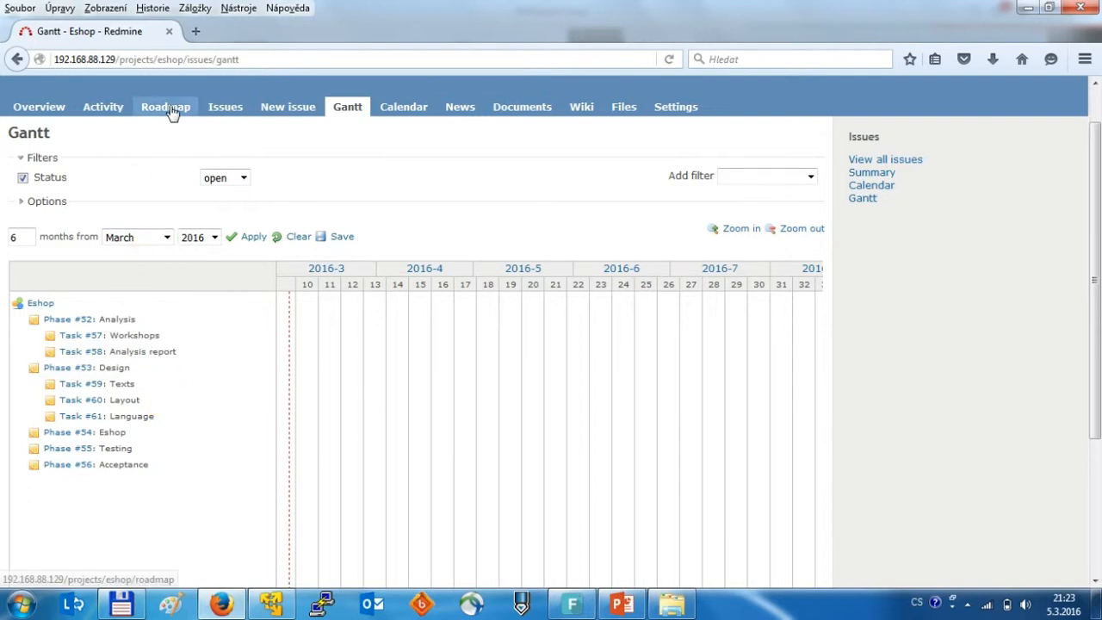
# - View the Acceptance version's edit form from the Roadmap, then return to the roadmap
pyautogui.click(165, 106)
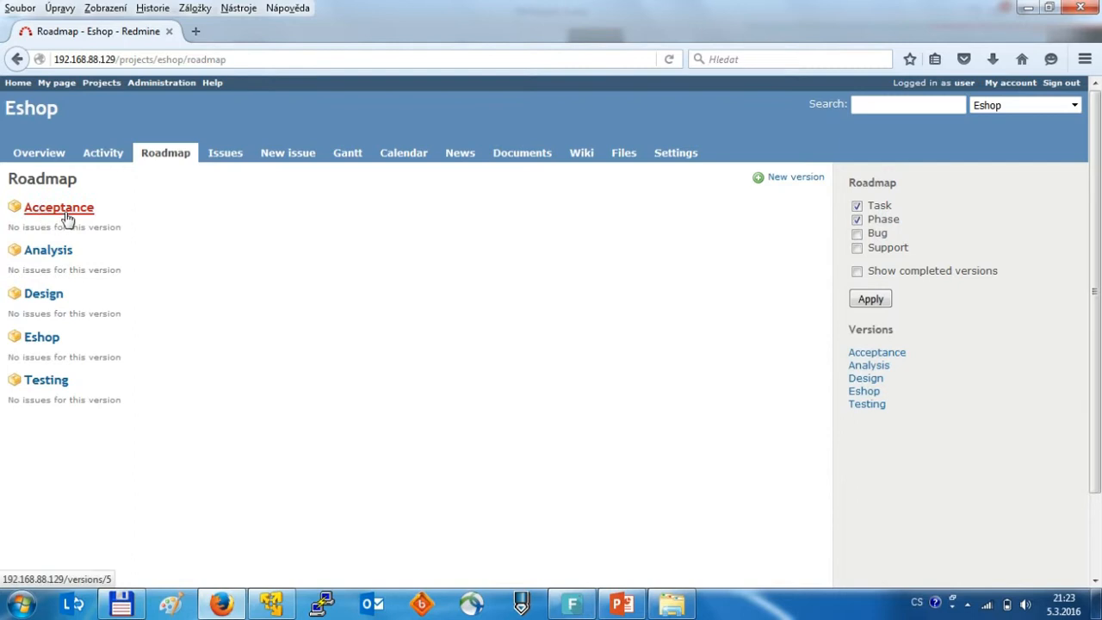
pyautogui.moveTo(116, 217)
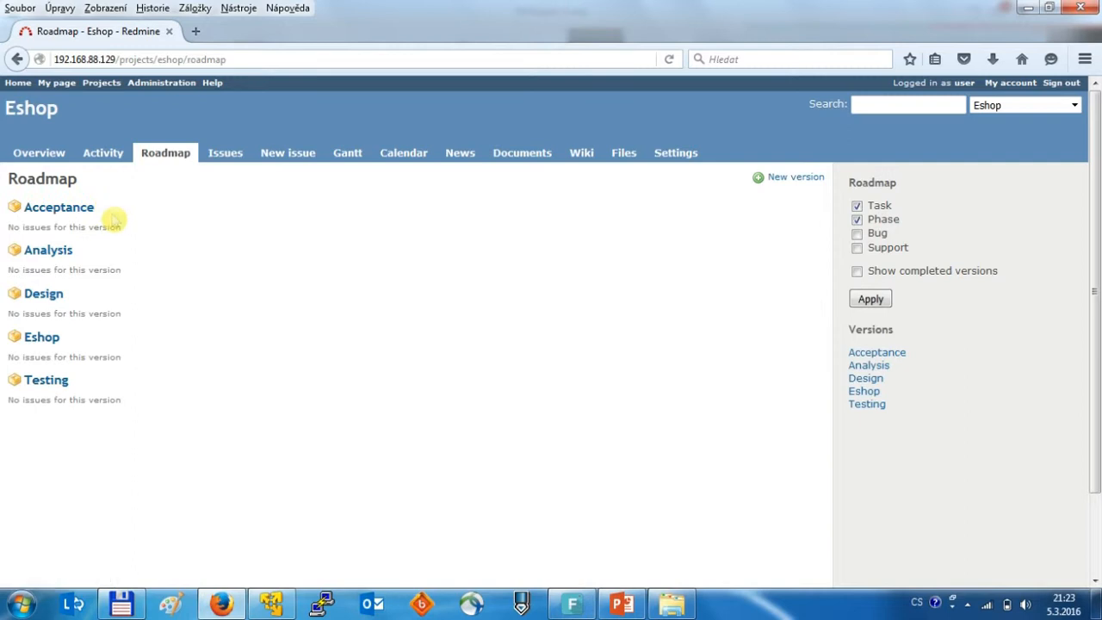
pyautogui.moveTo(55, 394)
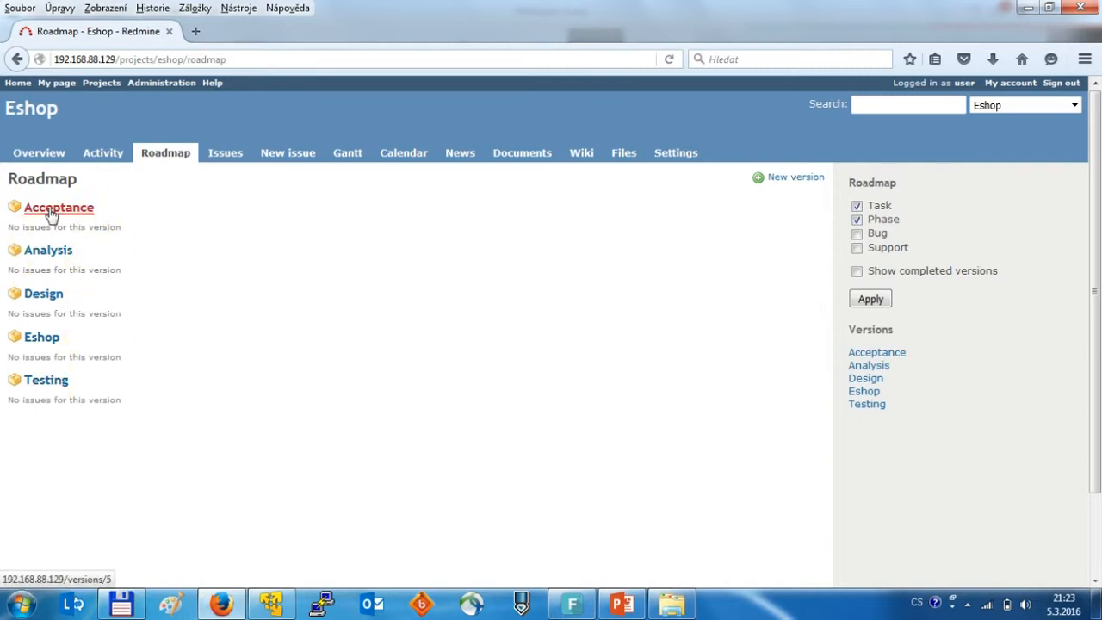
pyautogui.click(58, 207)
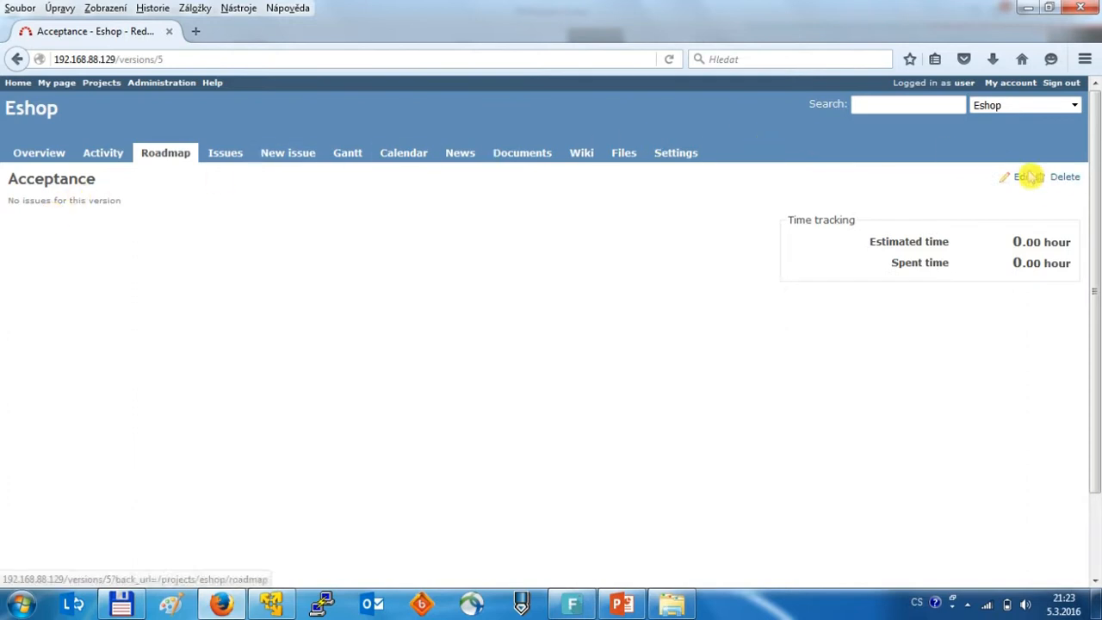
pyautogui.click(1024, 176)
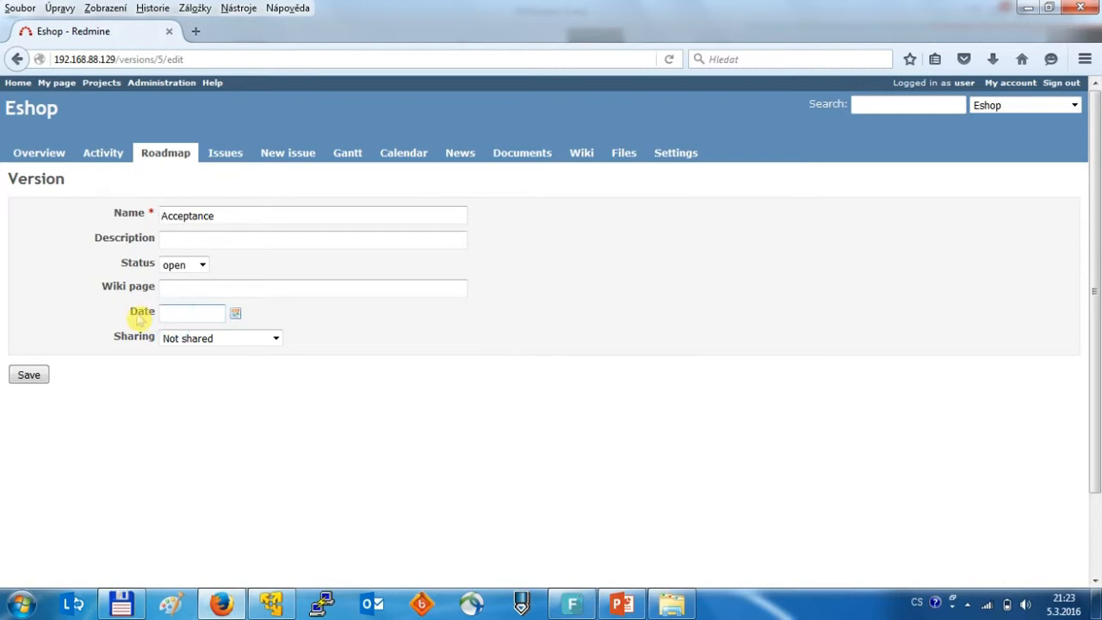
pyautogui.click(192, 311)
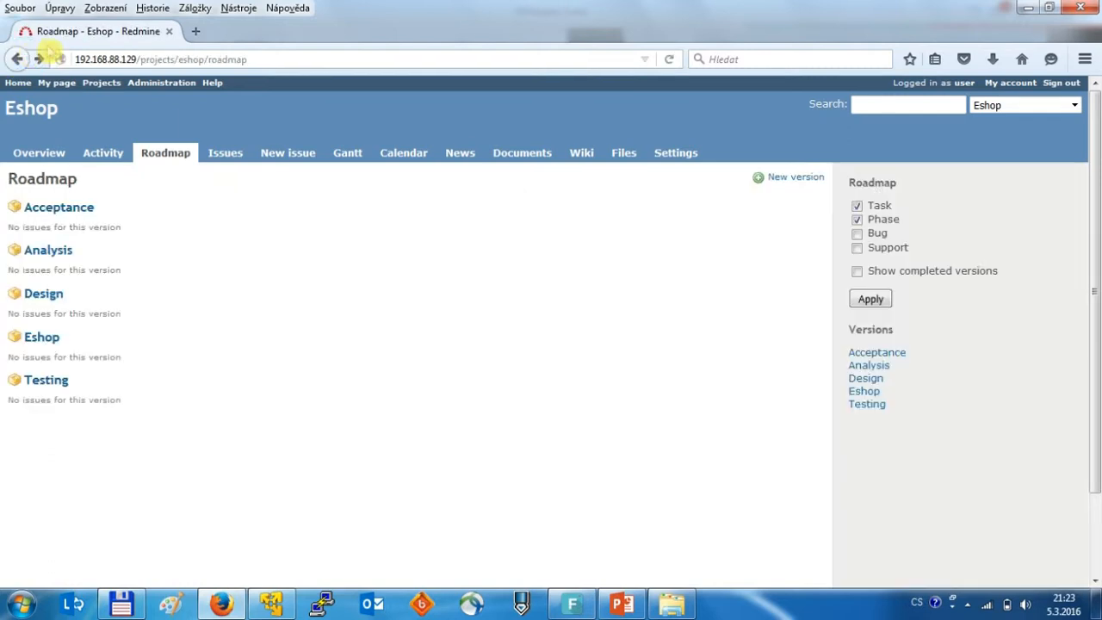
# - Open Acceptance Phase #56 from the issues list, then go back to the list
pyautogui.click(225, 152)
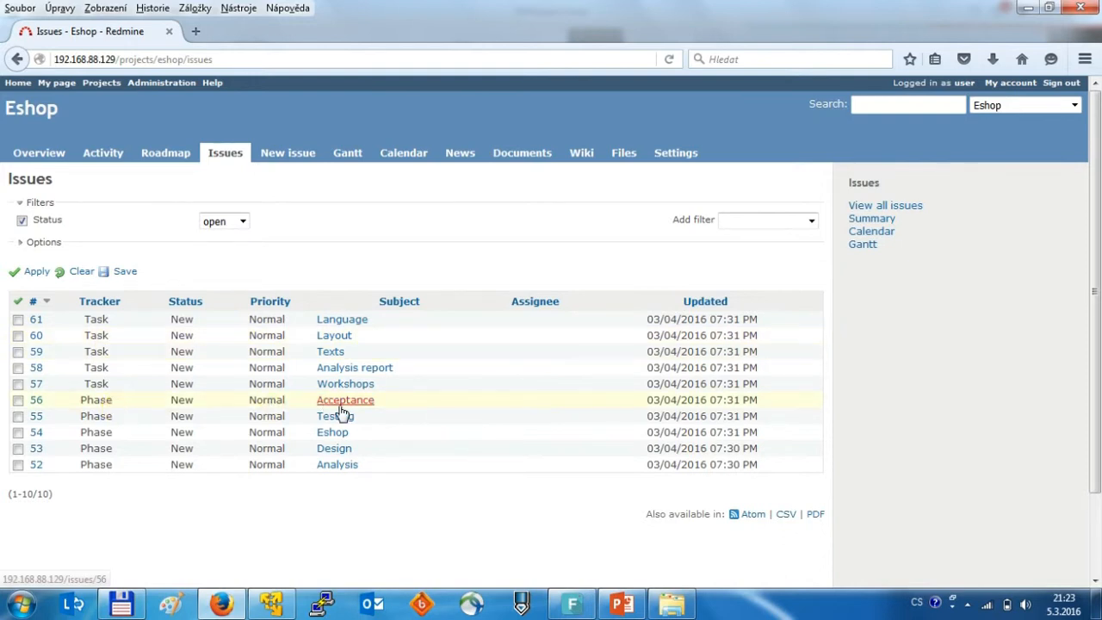
pyautogui.moveTo(337, 415)
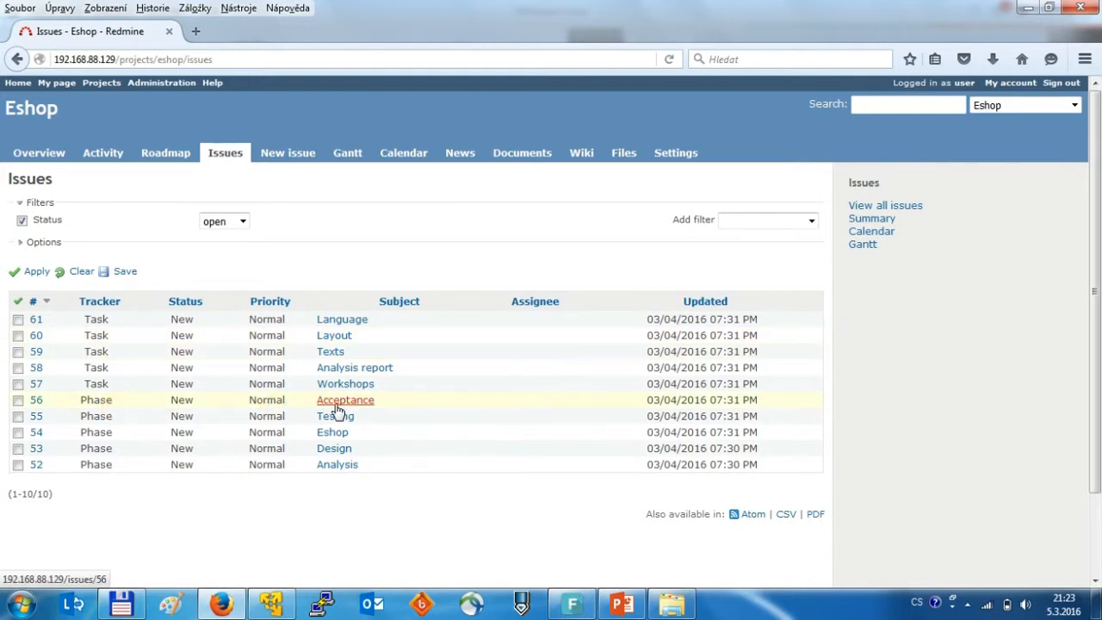
pyautogui.click(345, 400)
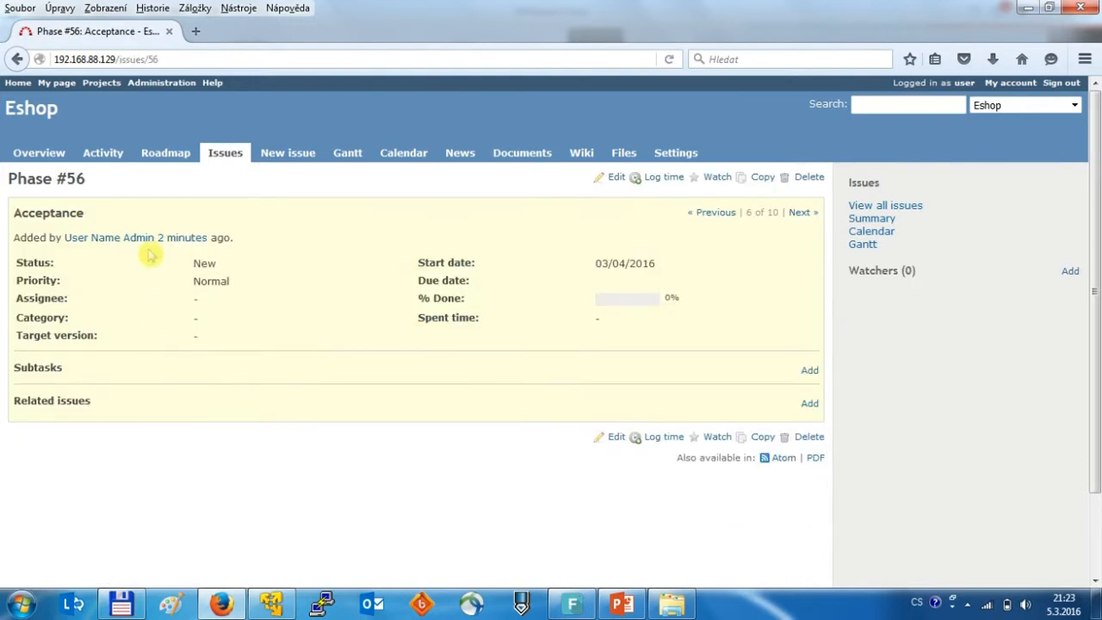
pyautogui.moveTo(161, 263)
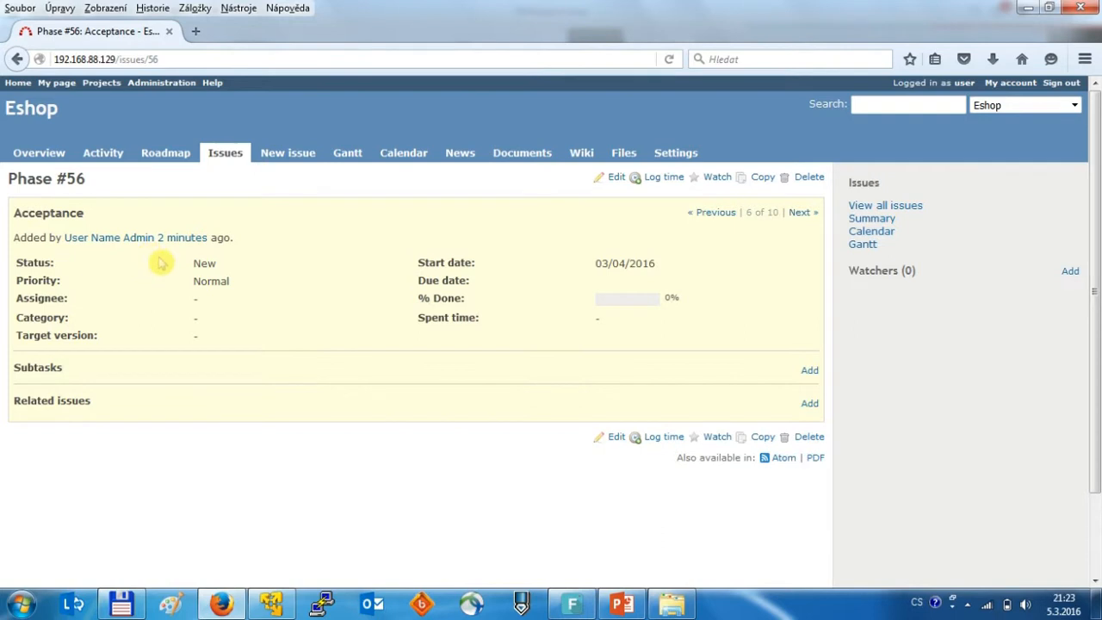
pyautogui.moveTo(113, 252)
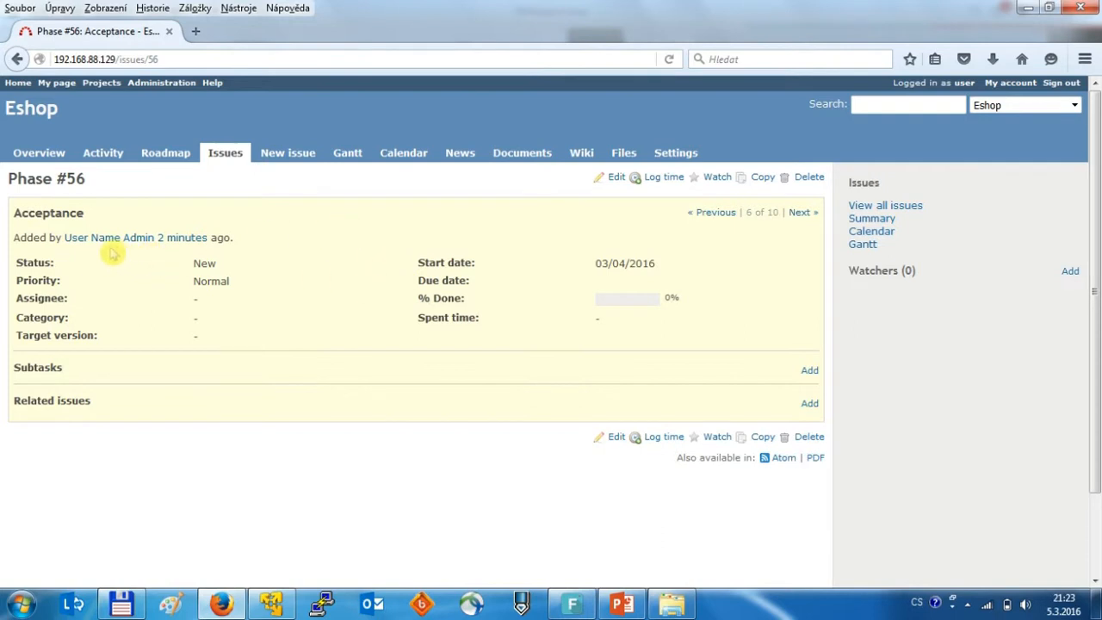
pyautogui.moveTo(479, 268)
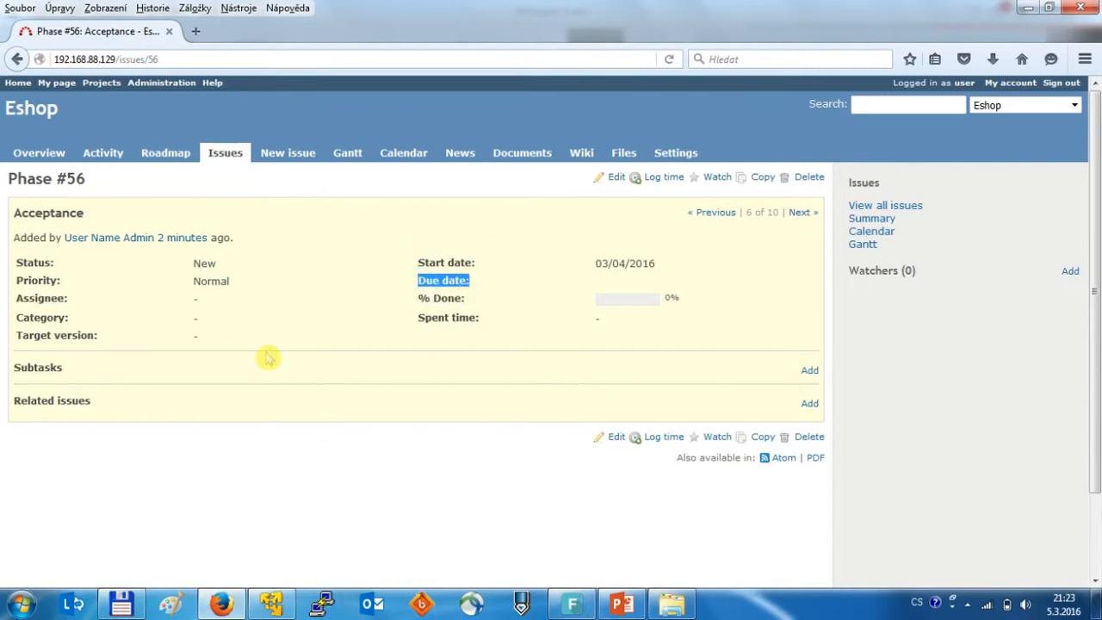
pyautogui.click(225, 153)
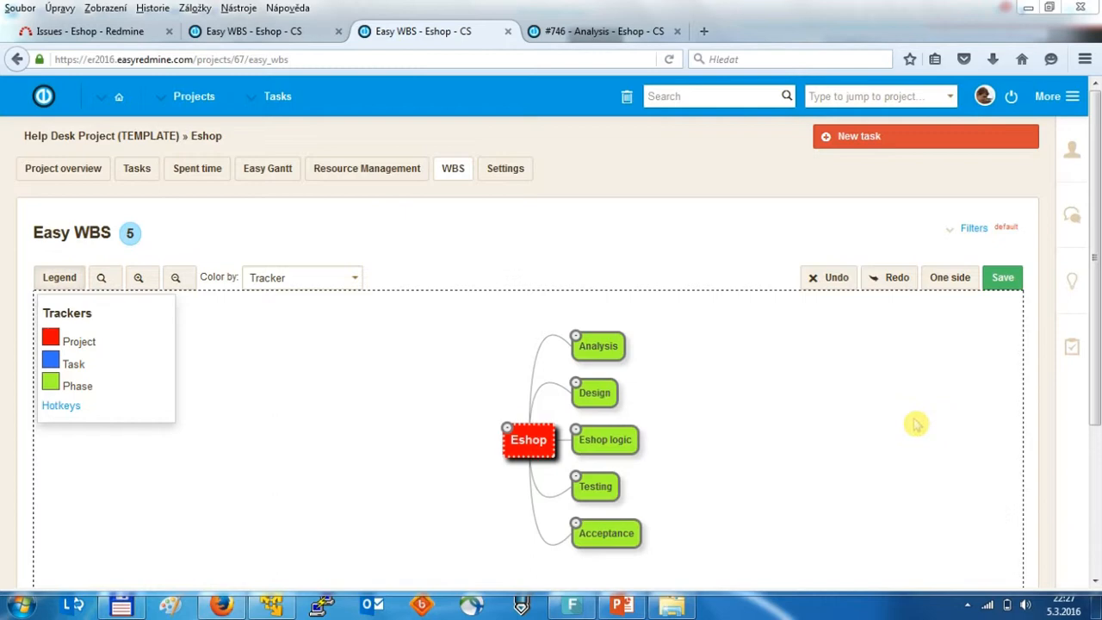
pyautogui.moveTo(452, 173)
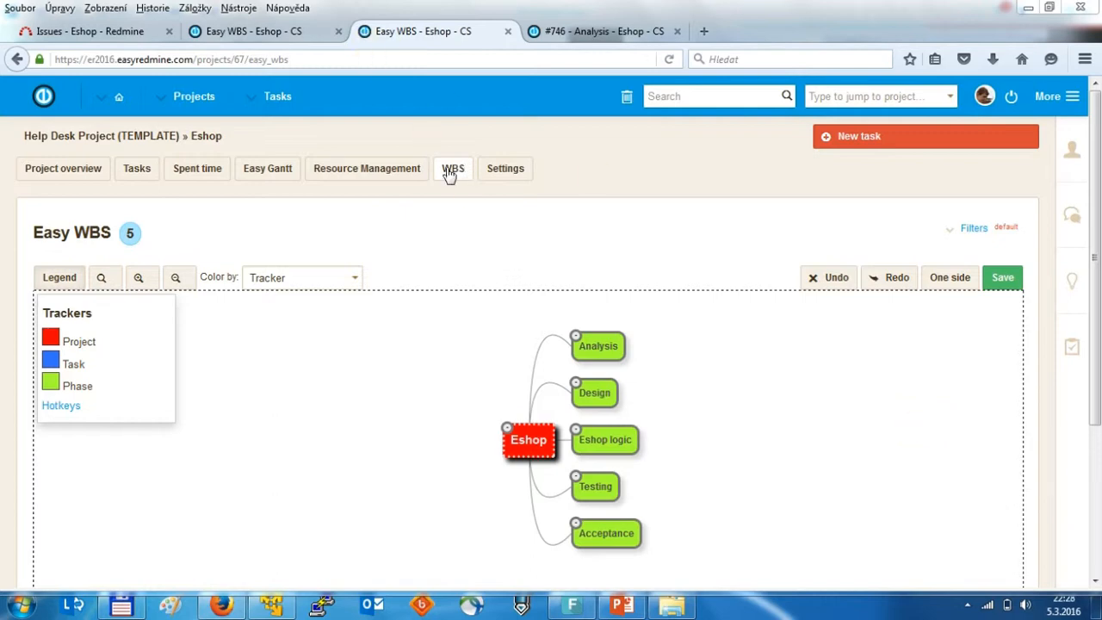
pyautogui.moveTo(446, 176)
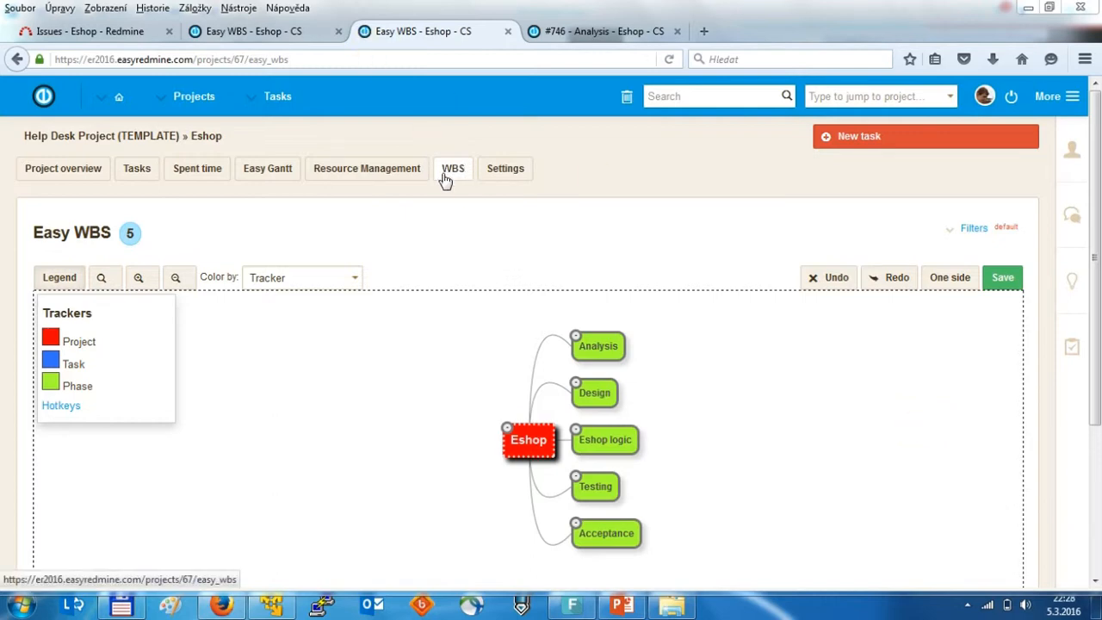
pyautogui.moveTo(515, 236)
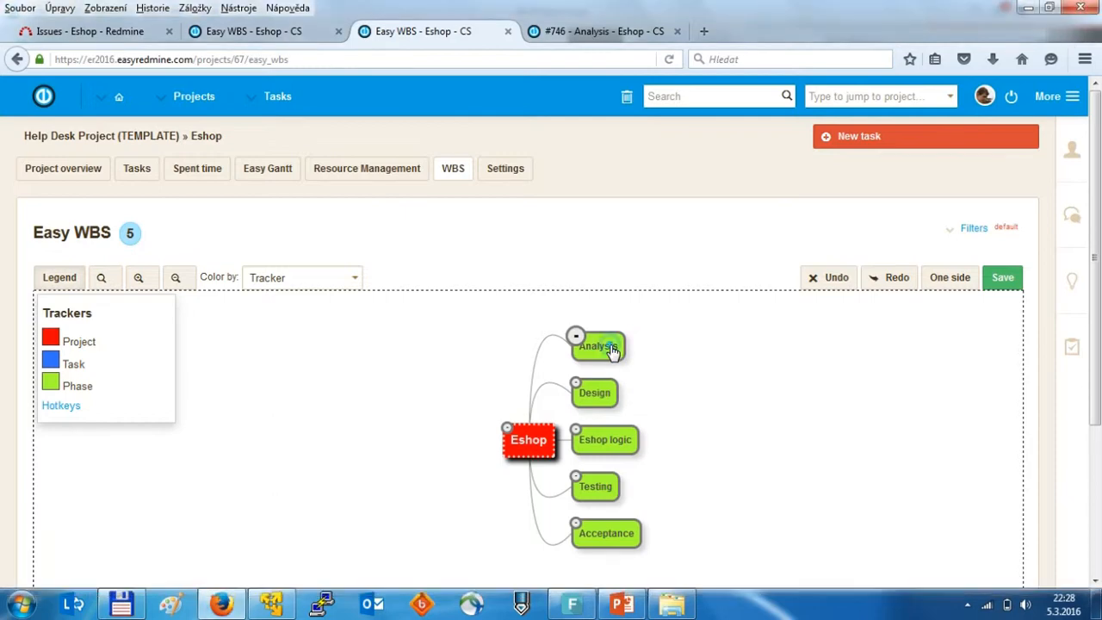
# - Add child nodes Workshops and Analysis report under the Analysis node
pyautogui.rightClick(598, 346)
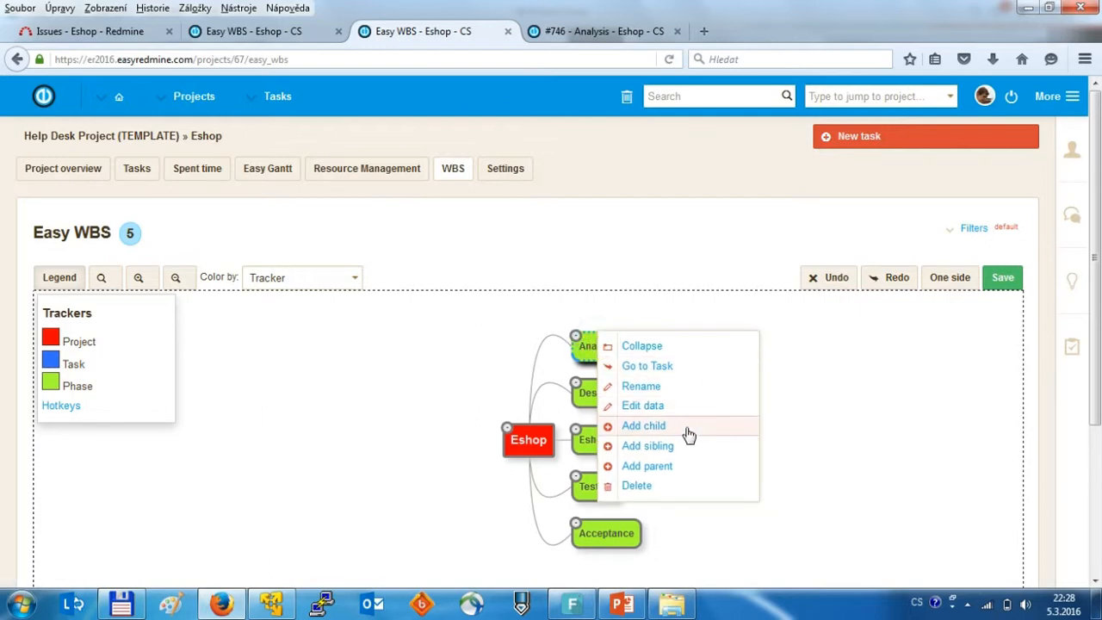
pyautogui.click(643, 425)
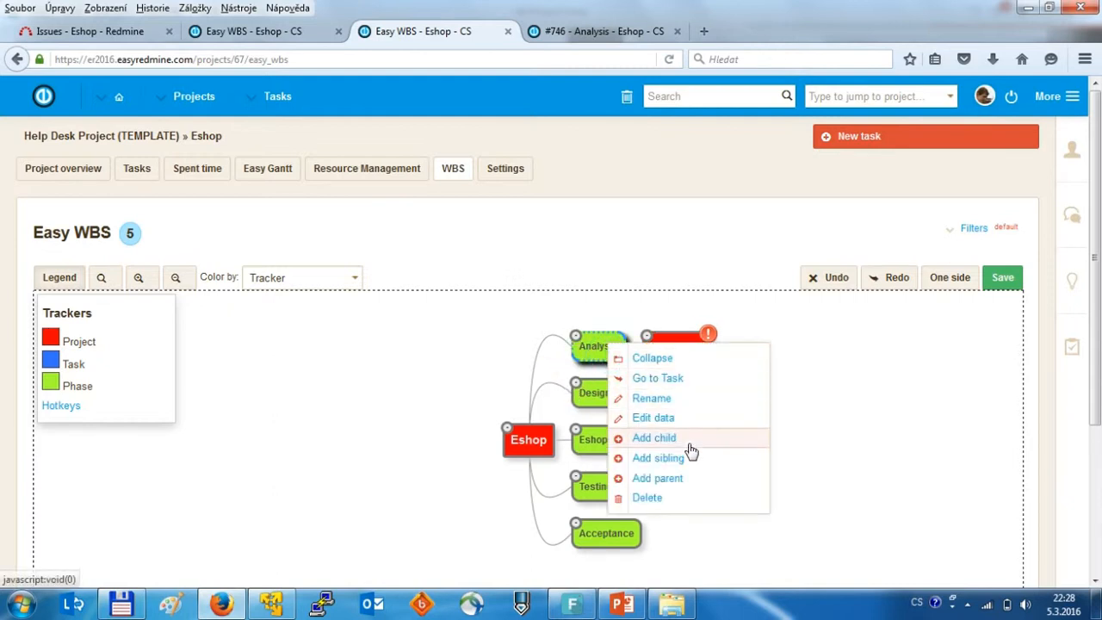
pyautogui.click(653, 437)
pyautogui.write('Analysis report')
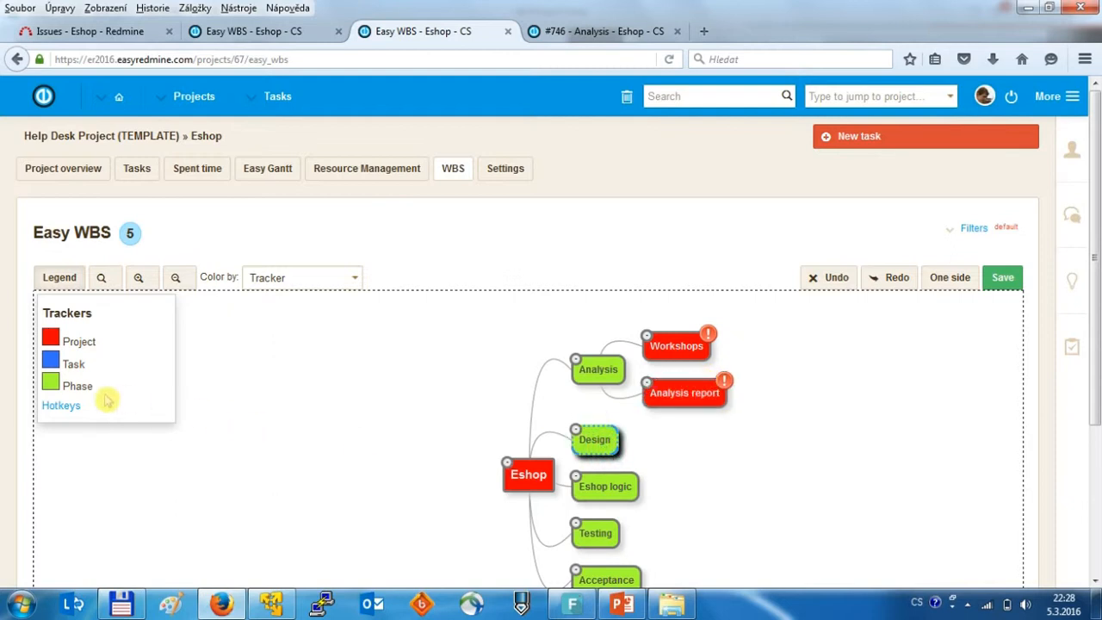
# - Open the Legend's Hotkeys list and scroll through the node manipulation shortcuts
pyautogui.click(61, 406)
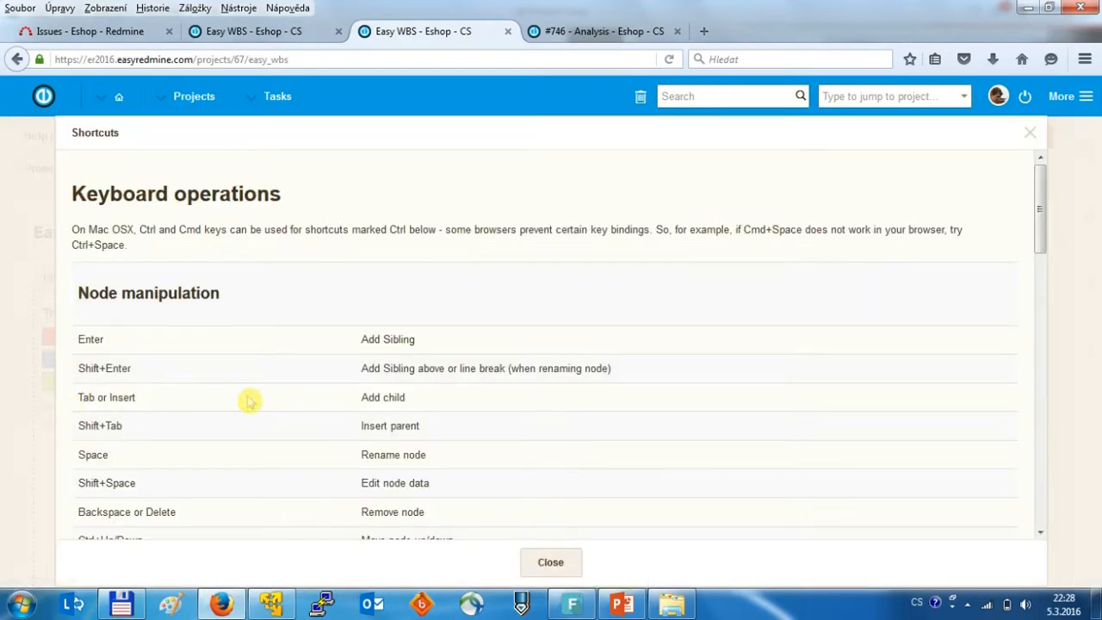
pyautogui.scroll(-3)
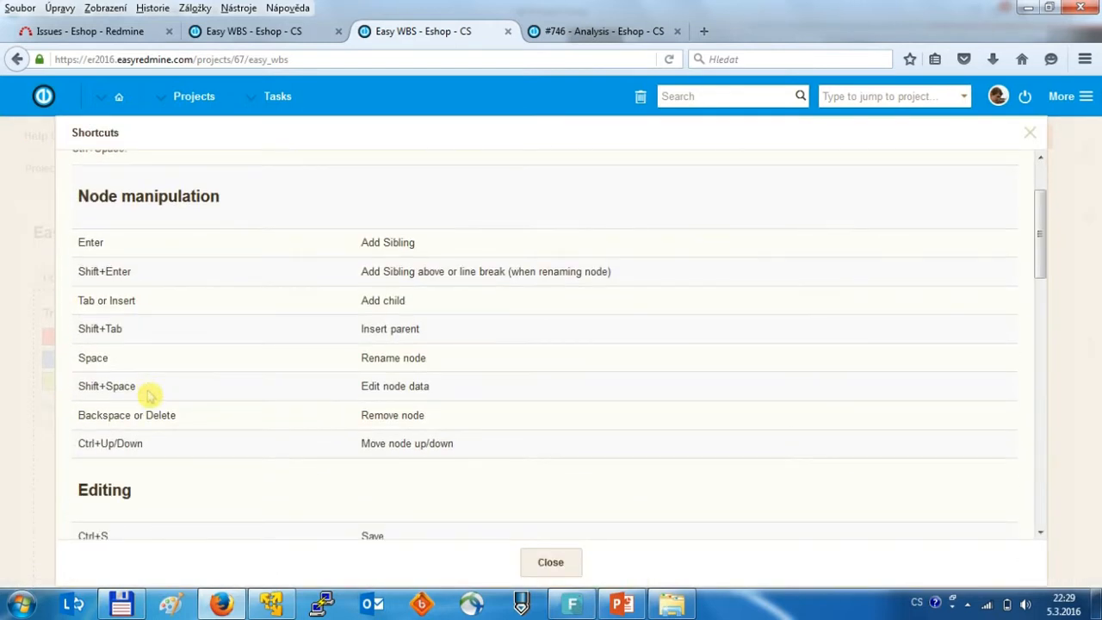
pyautogui.moveTo(437, 347)
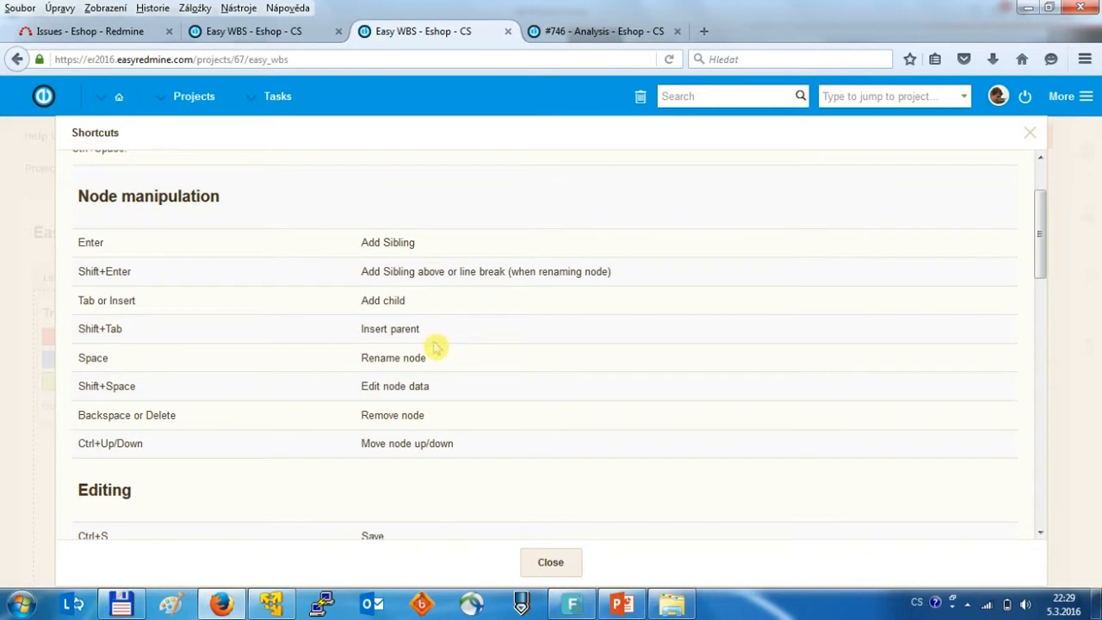
pyautogui.moveTo(433, 330)
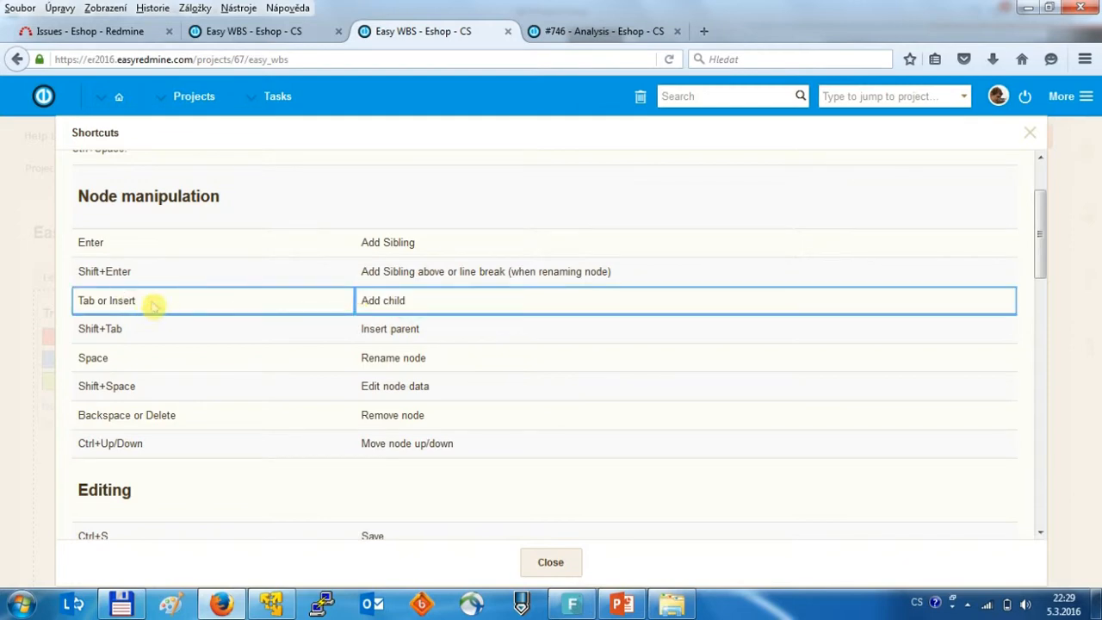
pyautogui.moveTo(139, 306)
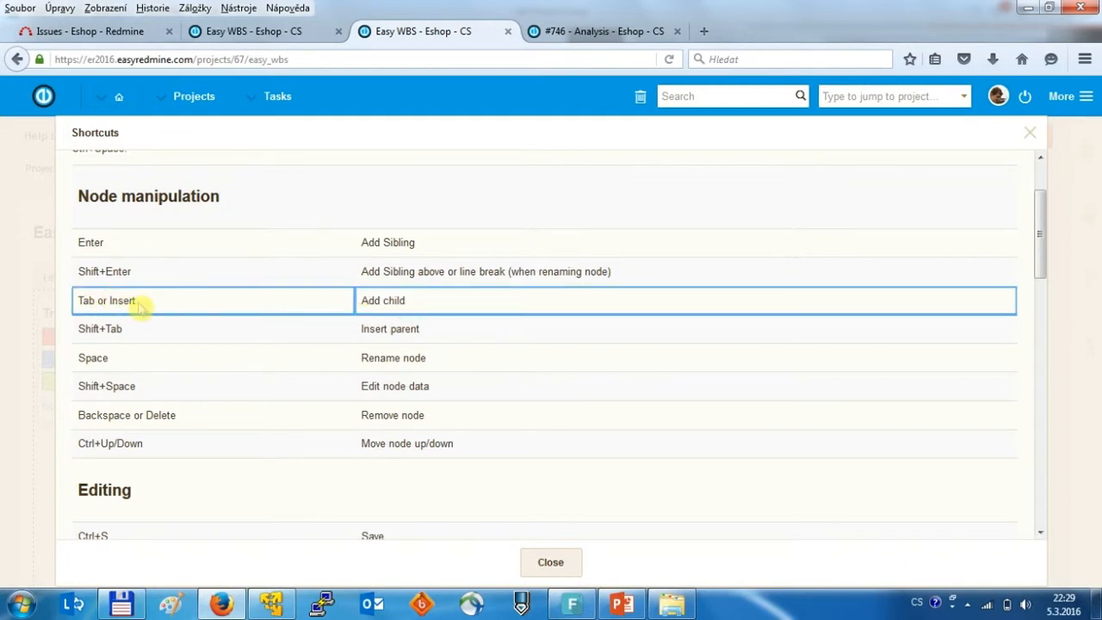
# - Close the shortcuts, add Texts, Layout and Language under Design, and save
pyautogui.click(550, 561)
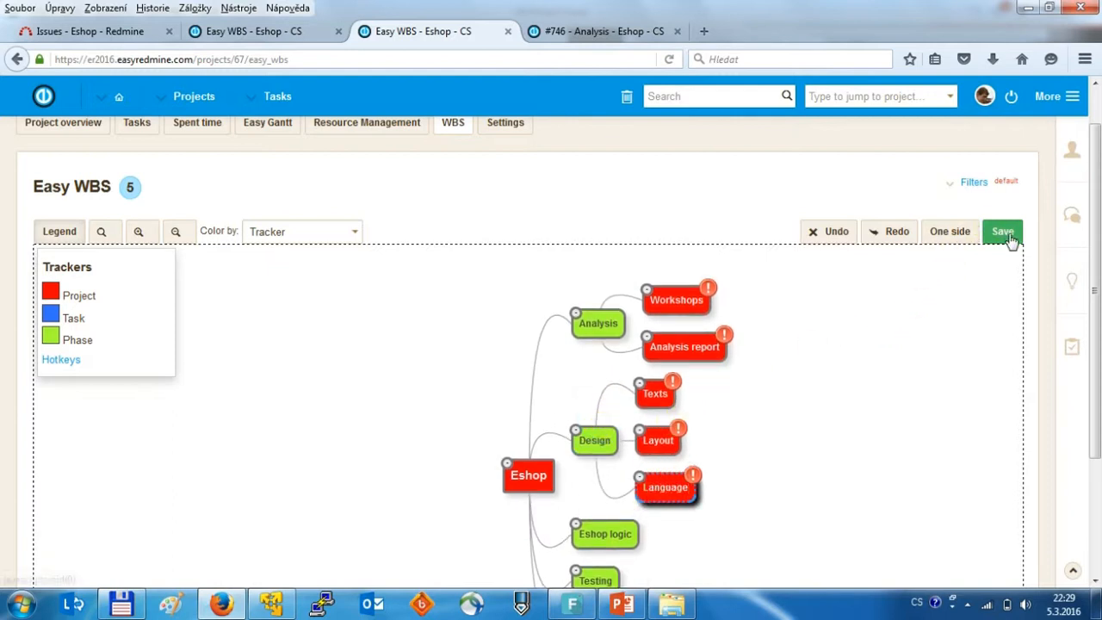
pyautogui.click(1002, 230)
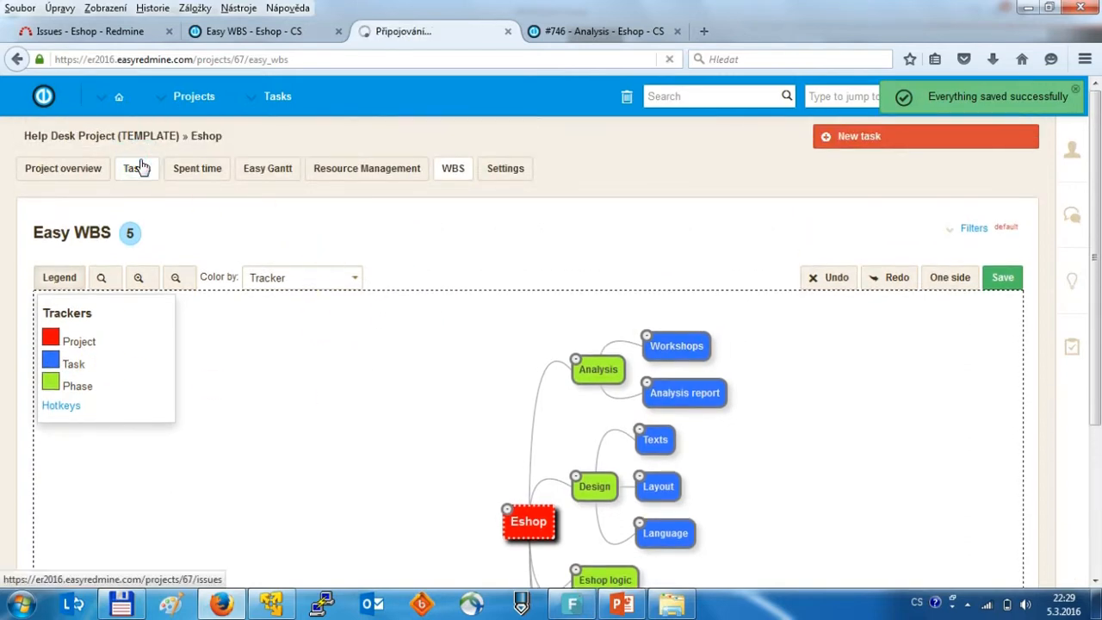
# - Scroll the Eshop task list to review the ten phases and nested WBS tasks
pyautogui.click(137, 167)
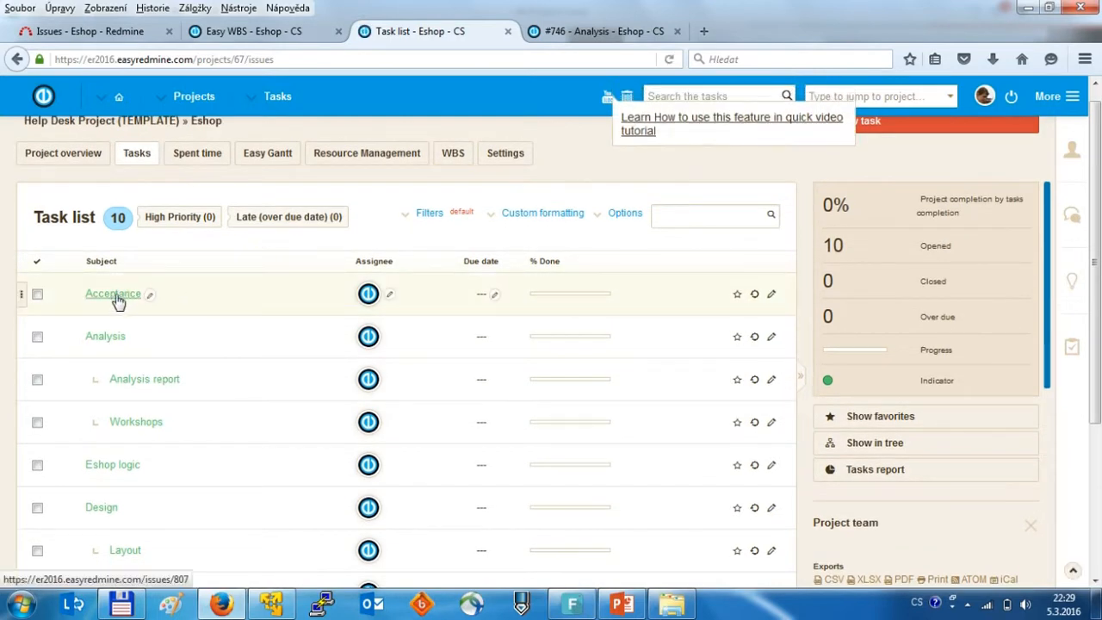
pyautogui.scroll(-3)
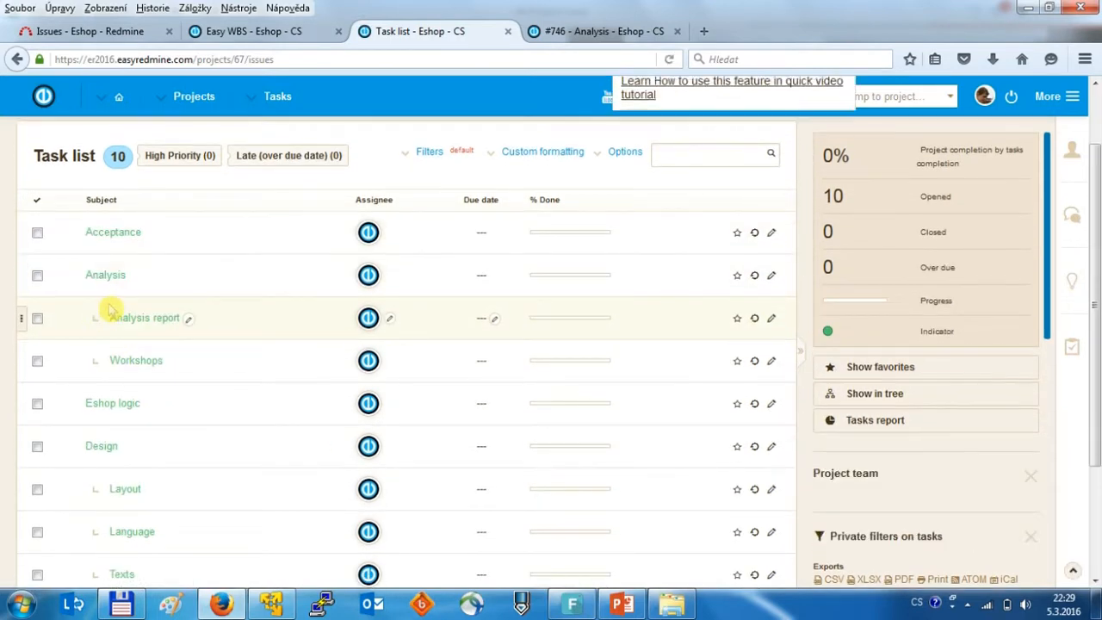
pyautogui.moveTo(121, 232)
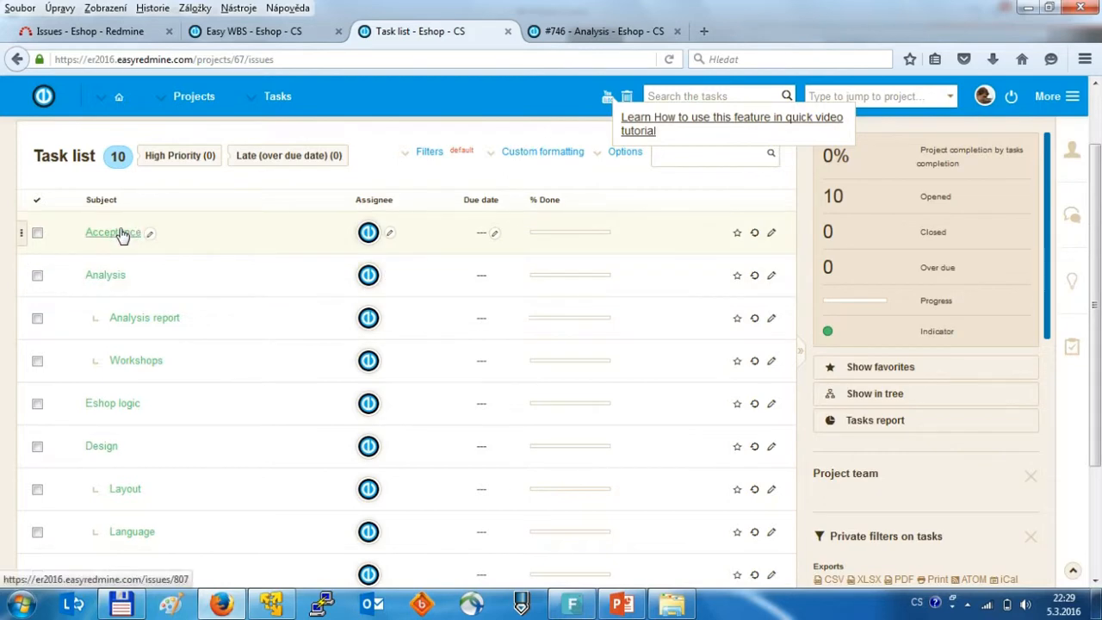
pyautogui.moveTo(102, 239)
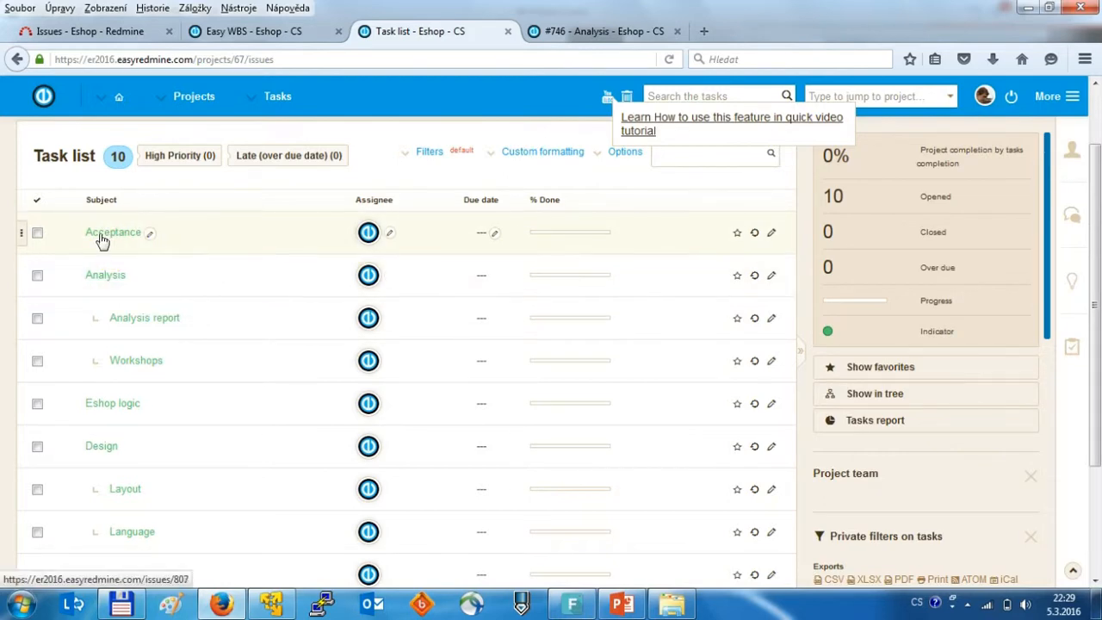
pyautogui.moveTo(105, 289)
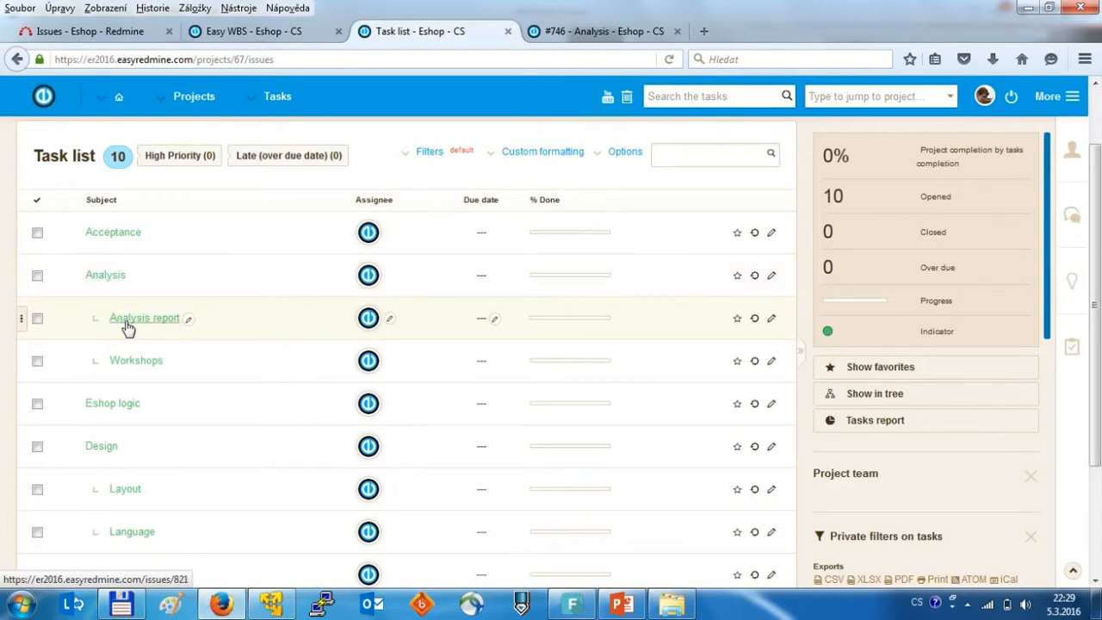
pyautogui.moveTo(141, 368)
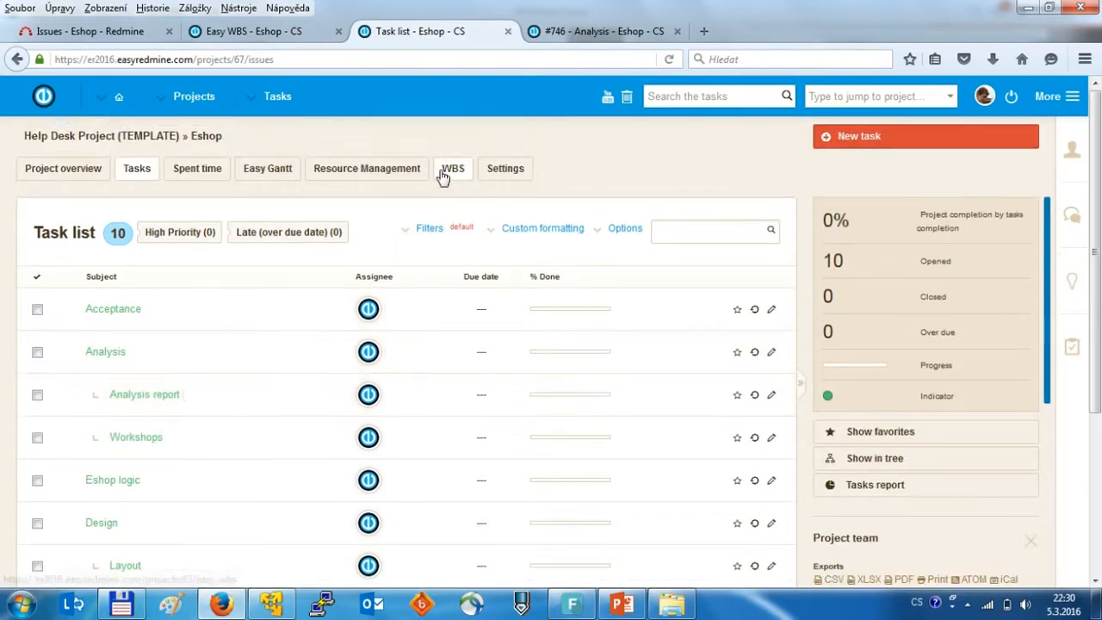
# - Check the WBS mind map, then view all ten Eshop items in Easy Gantt
pyautogui.click(452, 168)
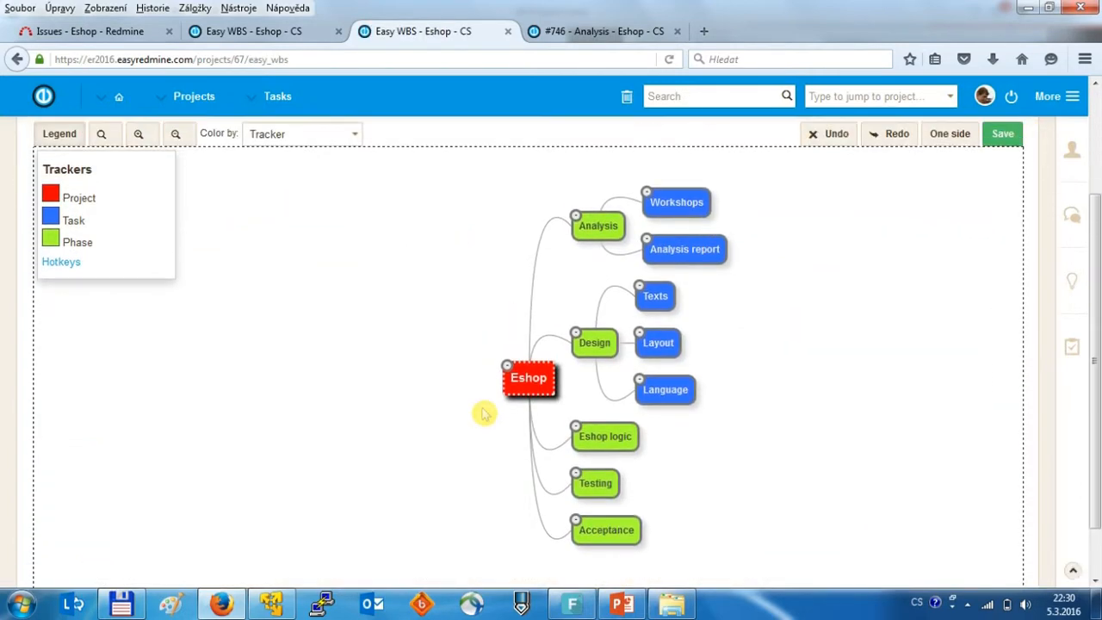
pyautogui.moveTo(835, 348)
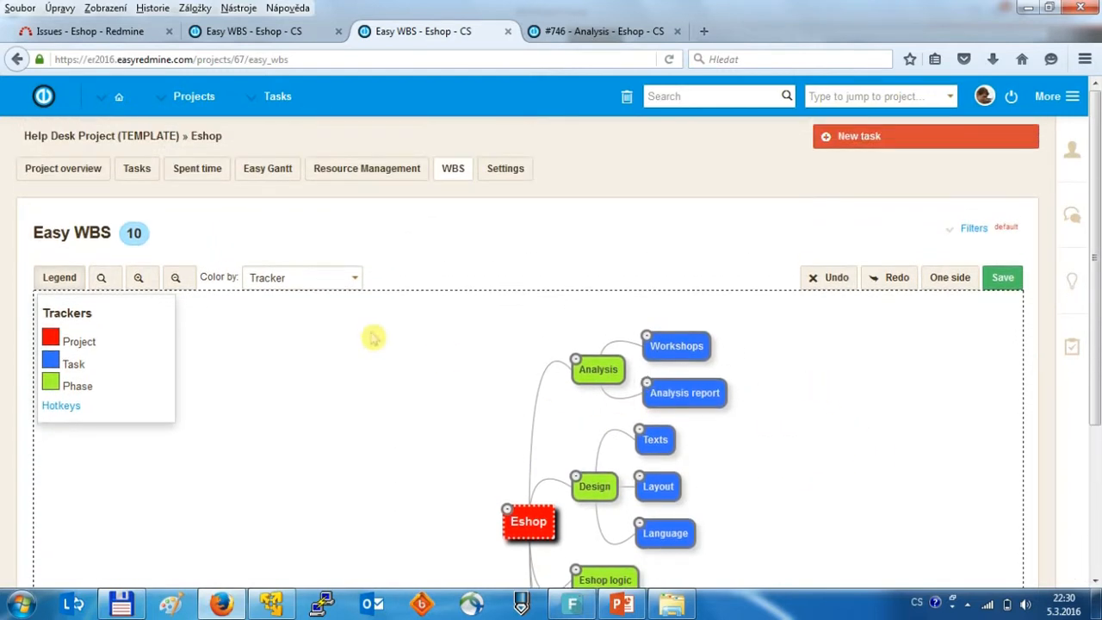
pyautogui.moveTo(272, 210)
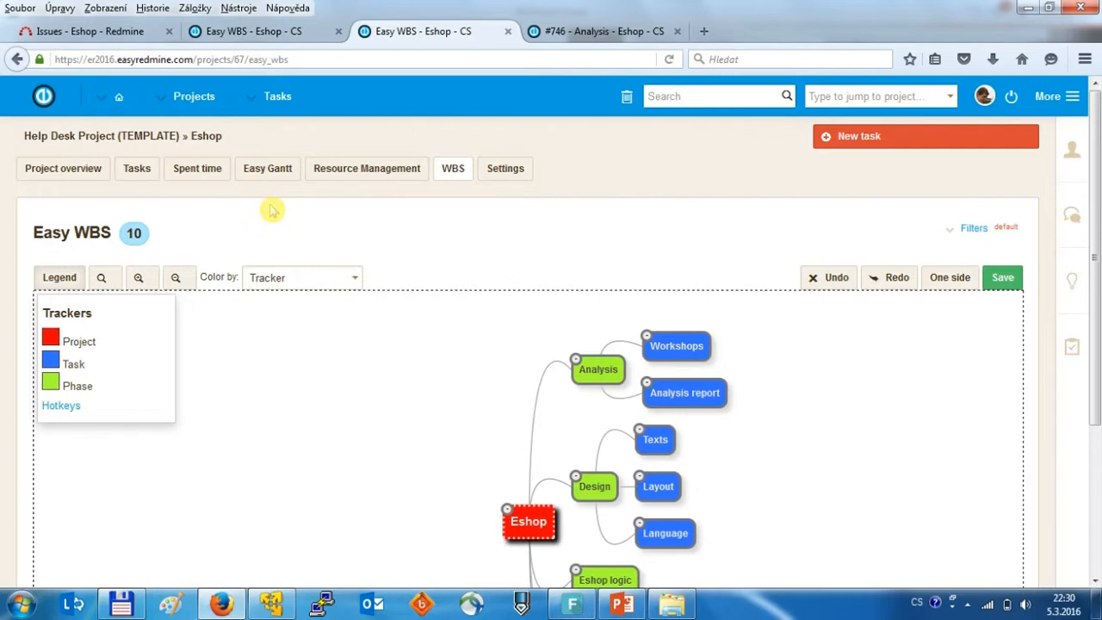
pyautogui.click(267, 168)
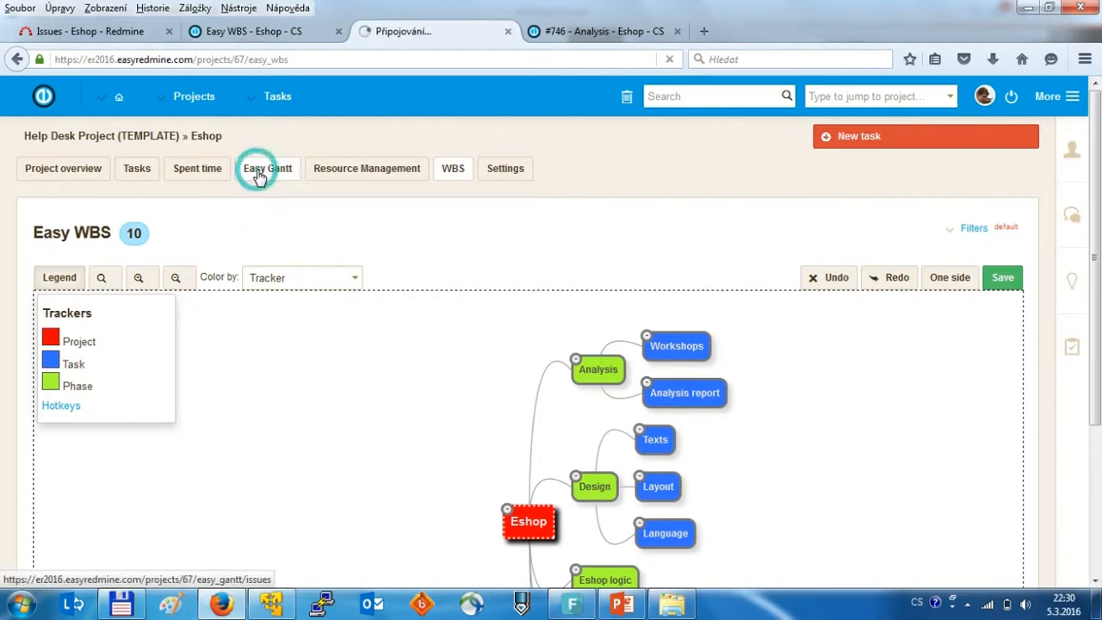
pyautogui.click(267, 168)
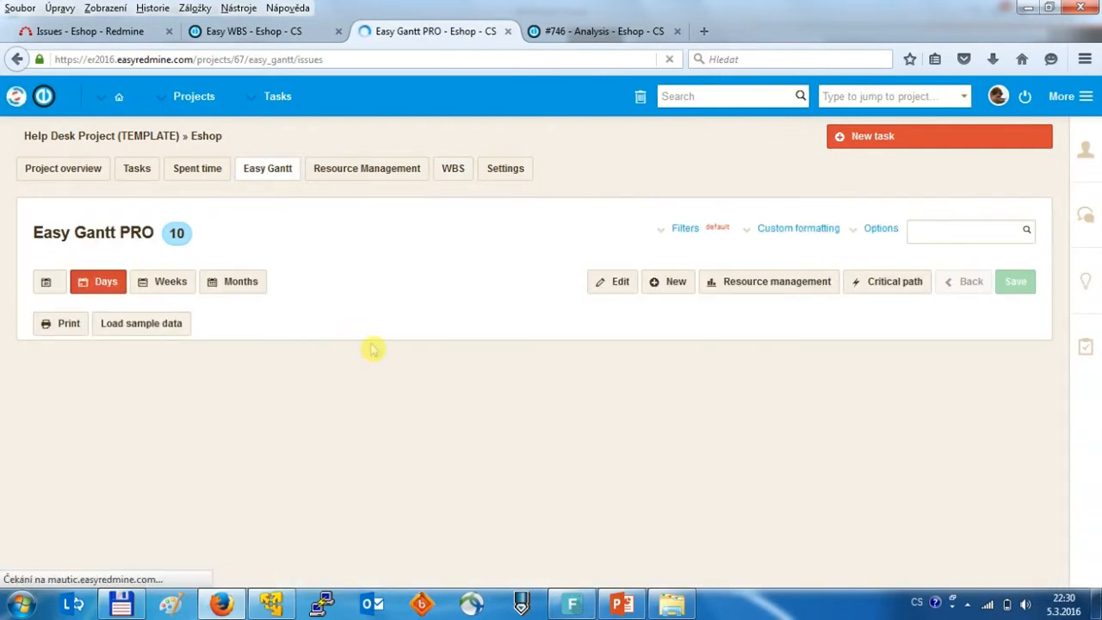
pyautogui.click(141, 323)
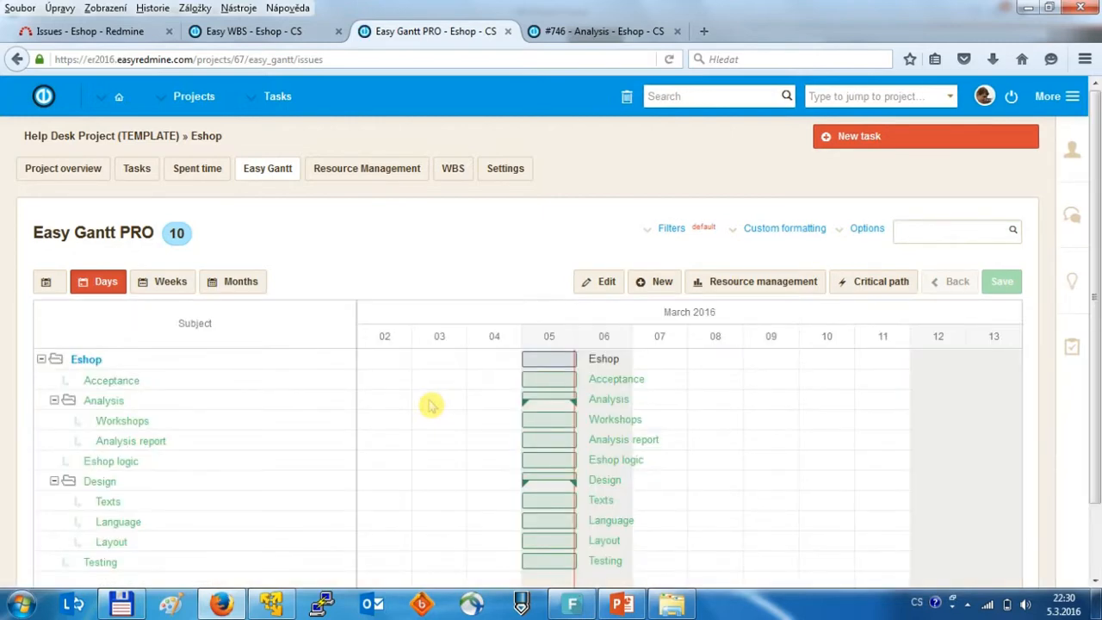